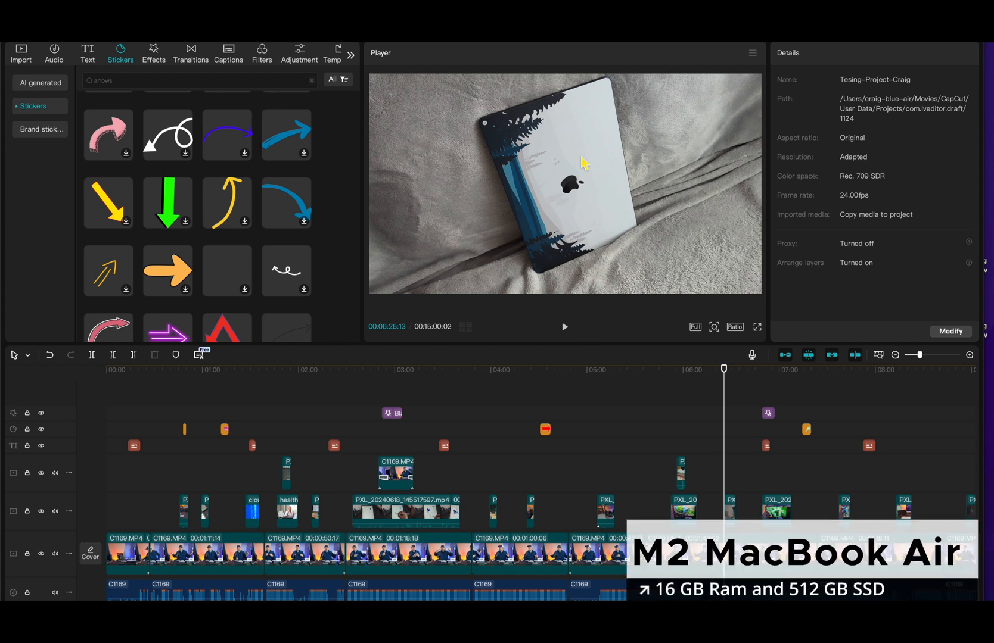
mouse_move(577, 198)
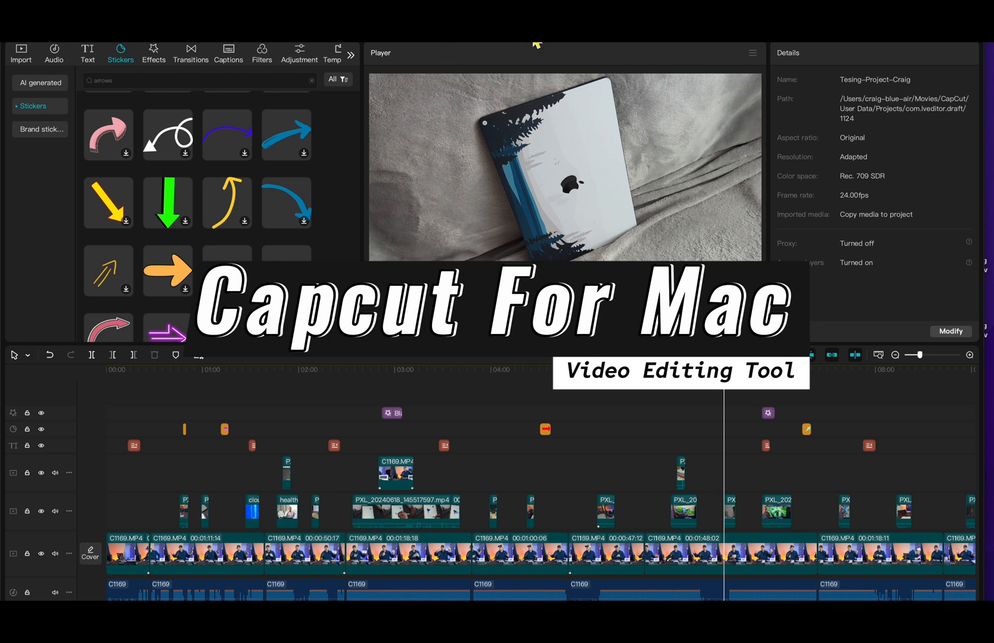
mouse_move(169, 101)
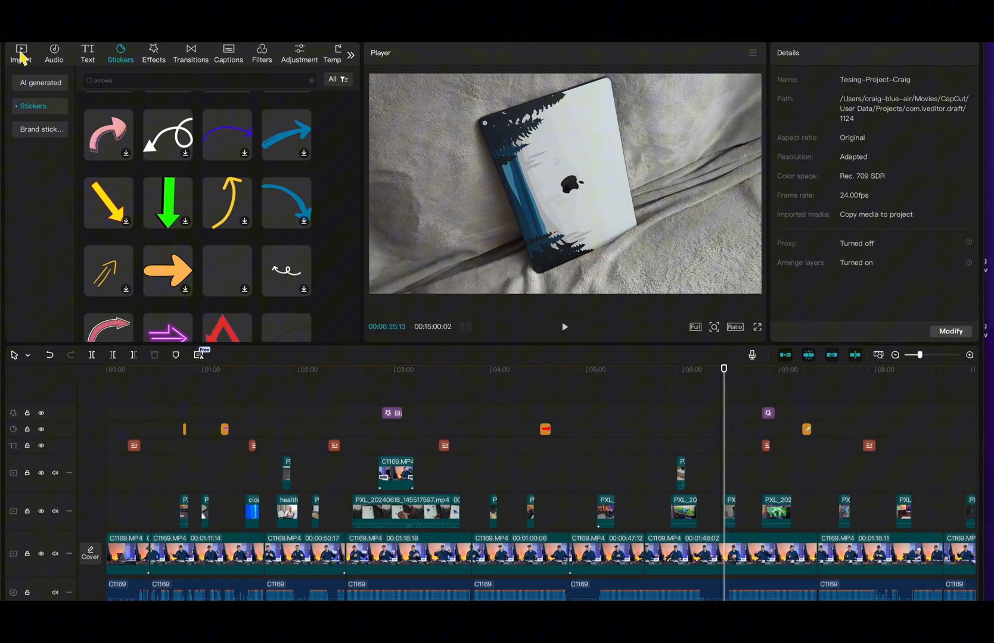
Step: Switch the media panel from Stickers to the Import library of clips and images
click(20, 52)
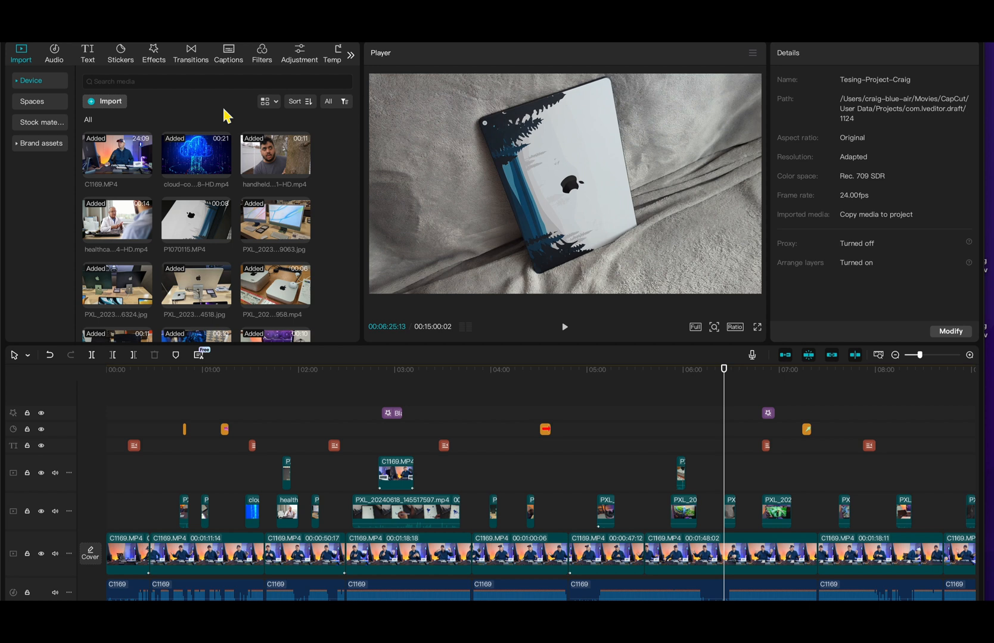
scroll(down, 3)
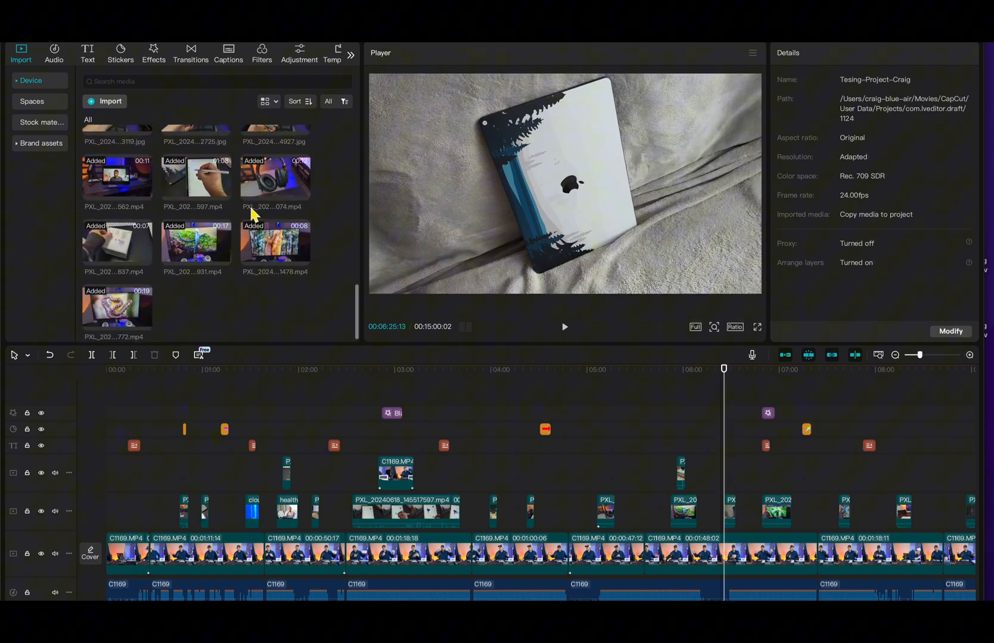
click(331, 555)
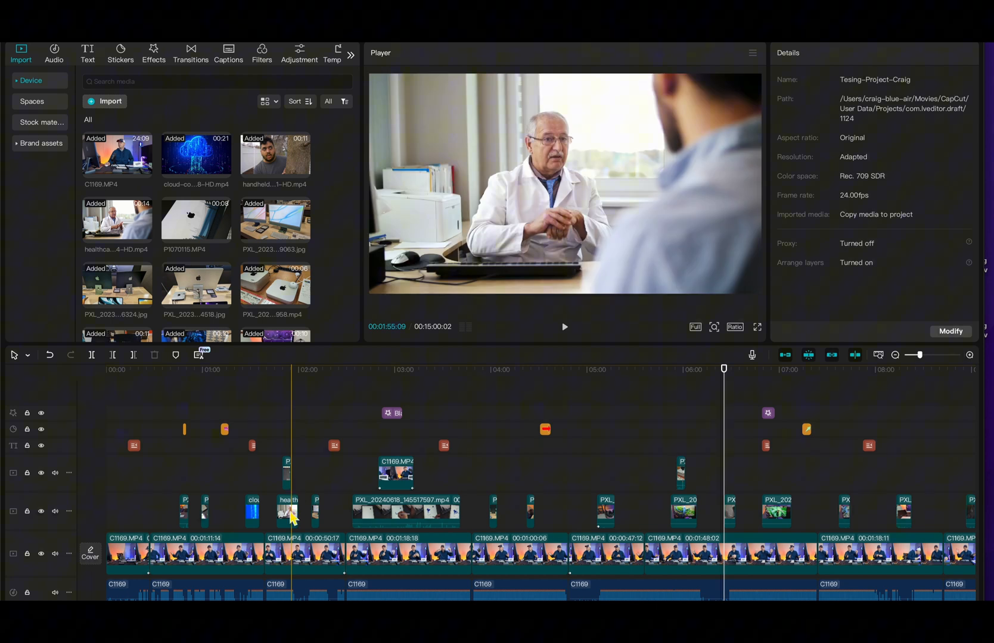
click(398, 474)
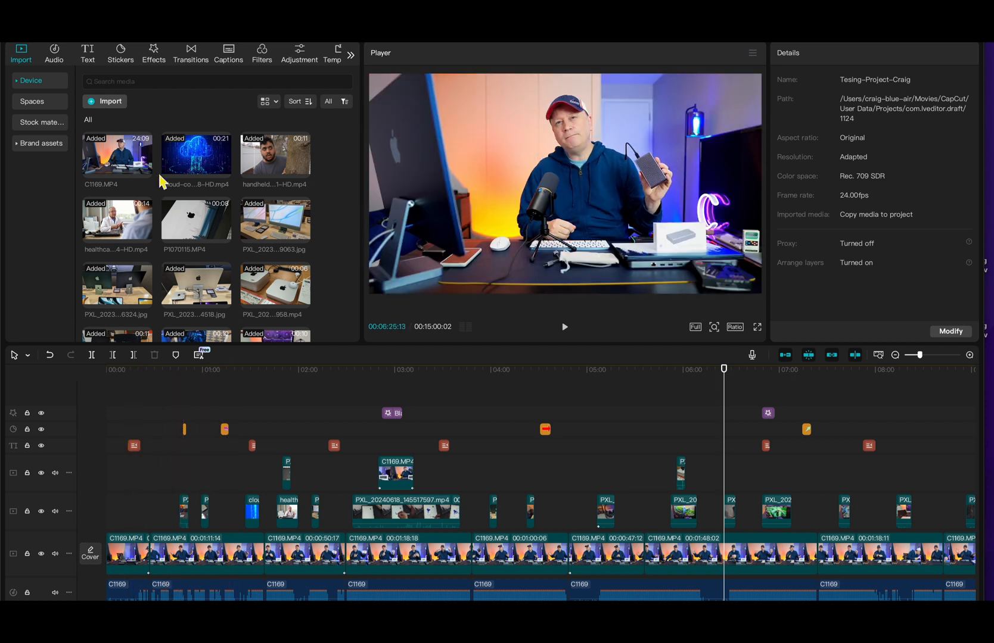
click(121, 52)
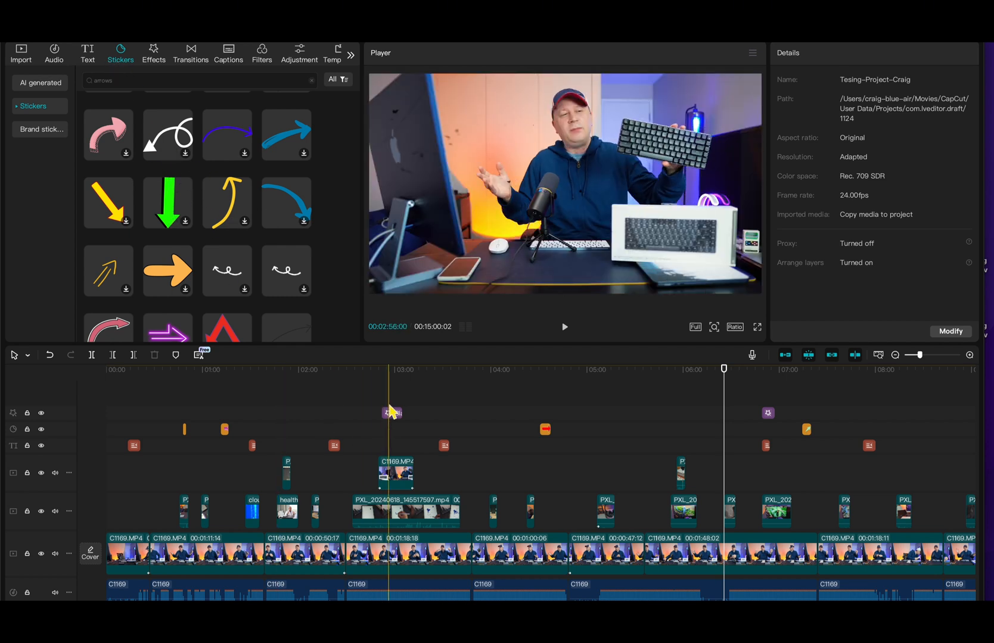
click(390, 368)
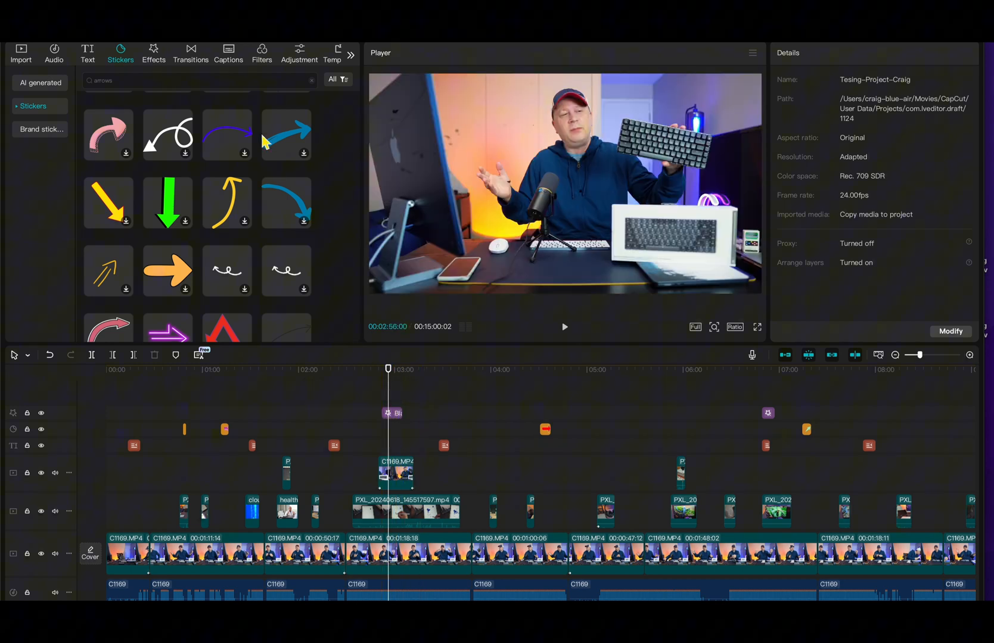
click(153, 53)
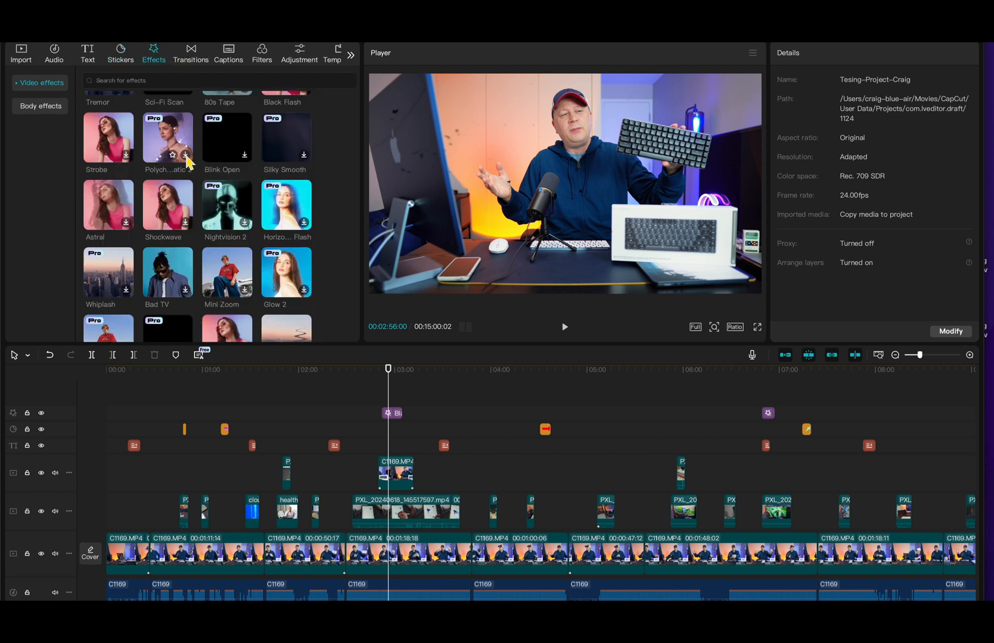
click(21, 52)
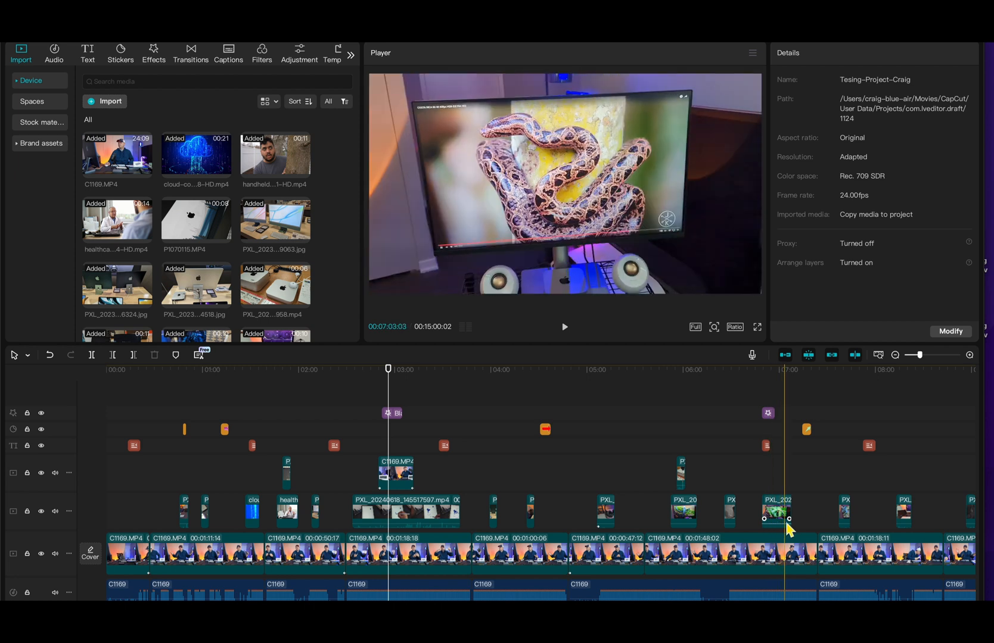
drag(784, 529, 713, 539)
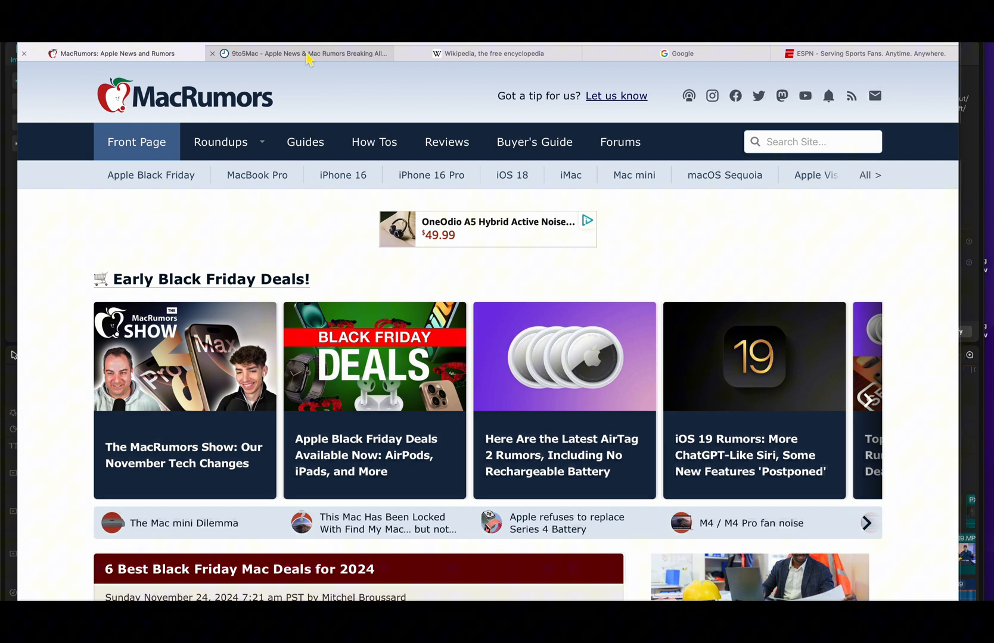
Step: Flip through the Safari tabs: 9to5Mac news, Google search, and the remaining site
click(299, 54)
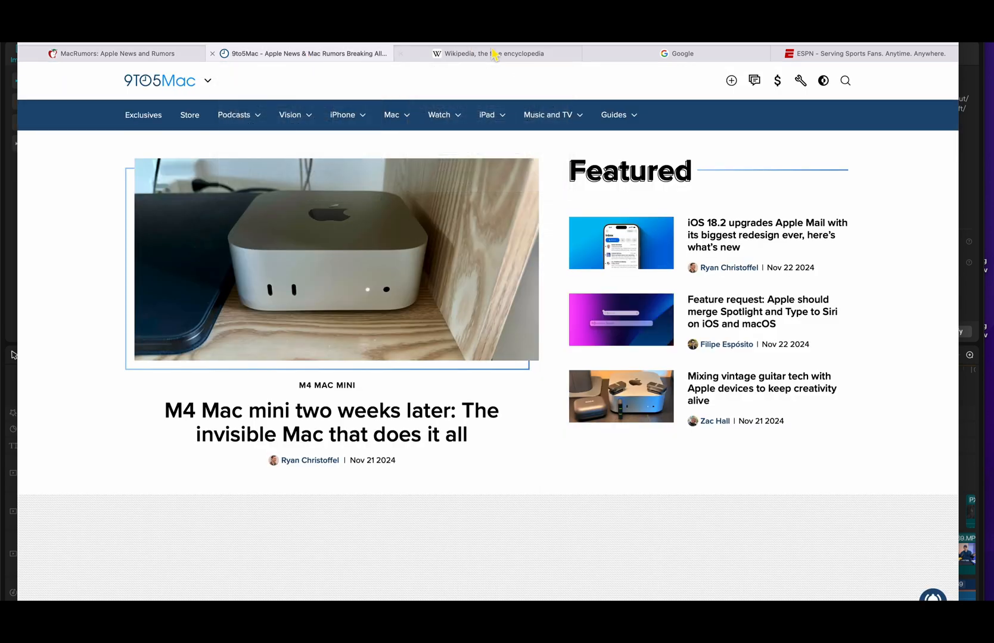
click(677, 53)
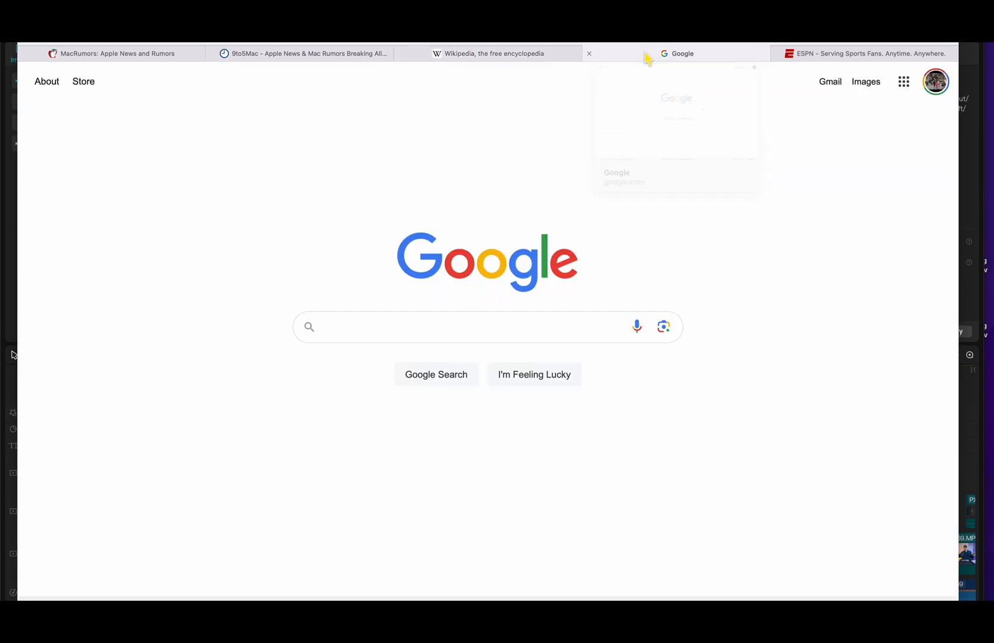
click(862, 53)
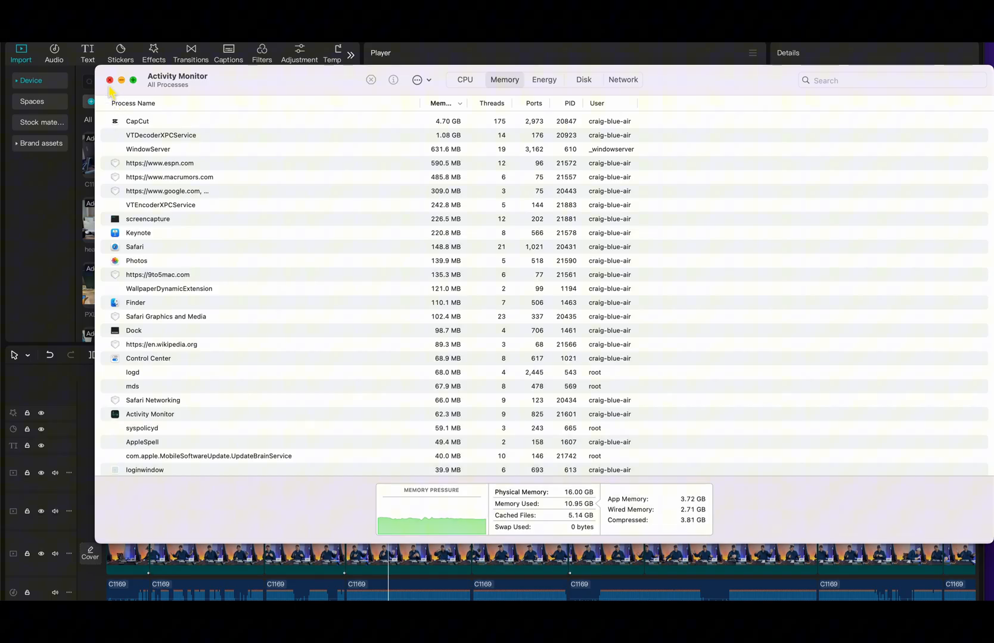
Step: Close the Activity Monitor window to return to CapCut
click(110, 80)
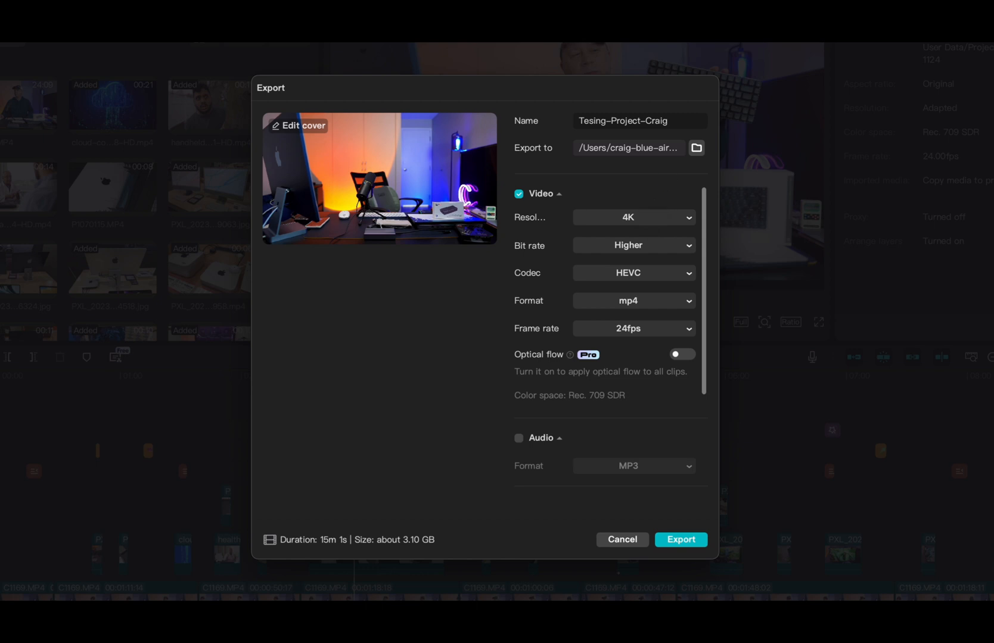
mouse_move(735, 72)
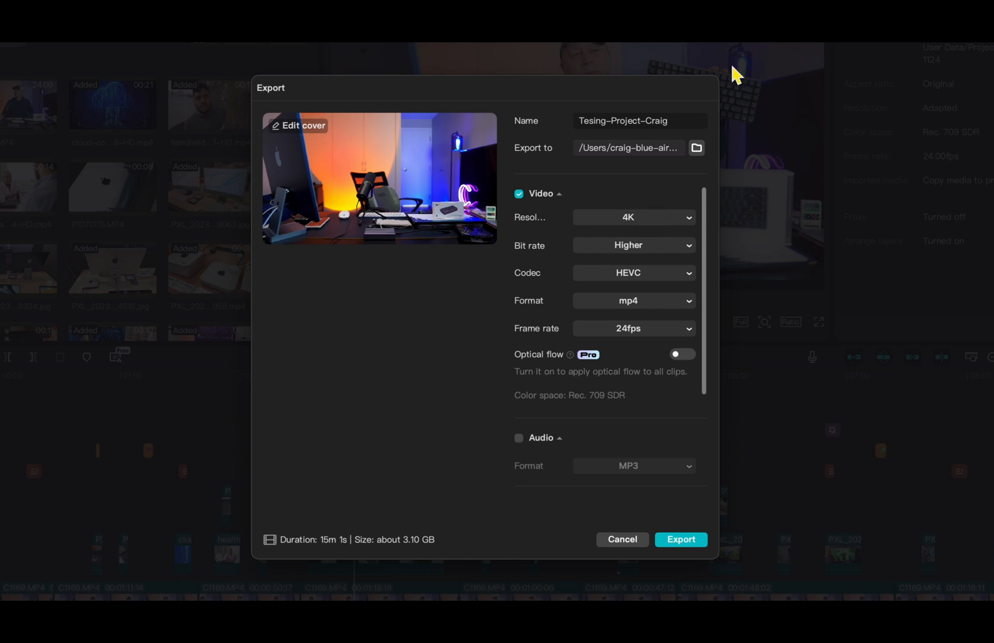
mouse_move(679, 119)
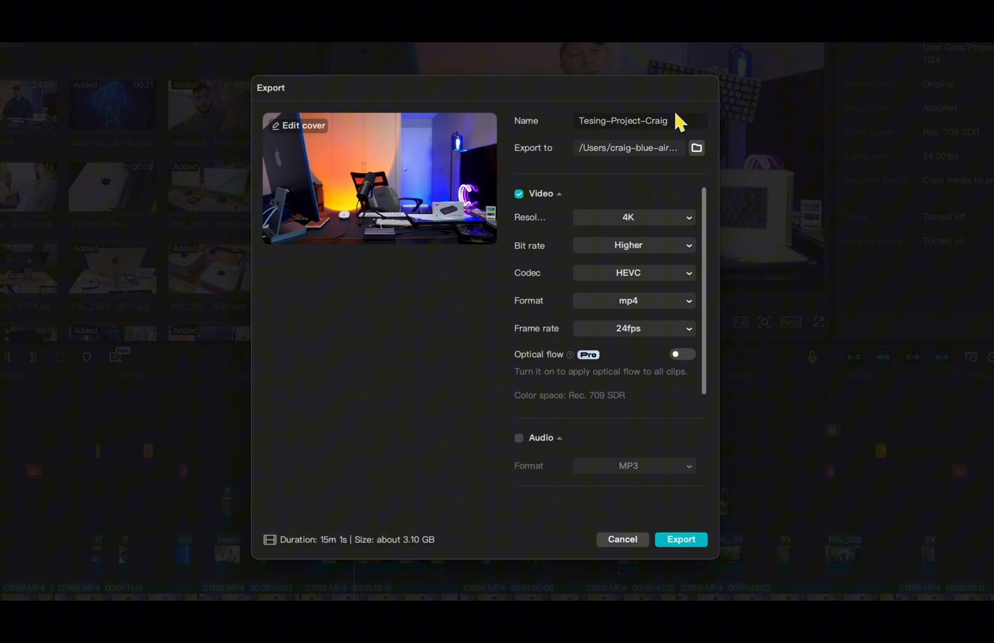
Step: Review the export resolution and bit rate options, keeping 4K and Higher
click(633, 218)
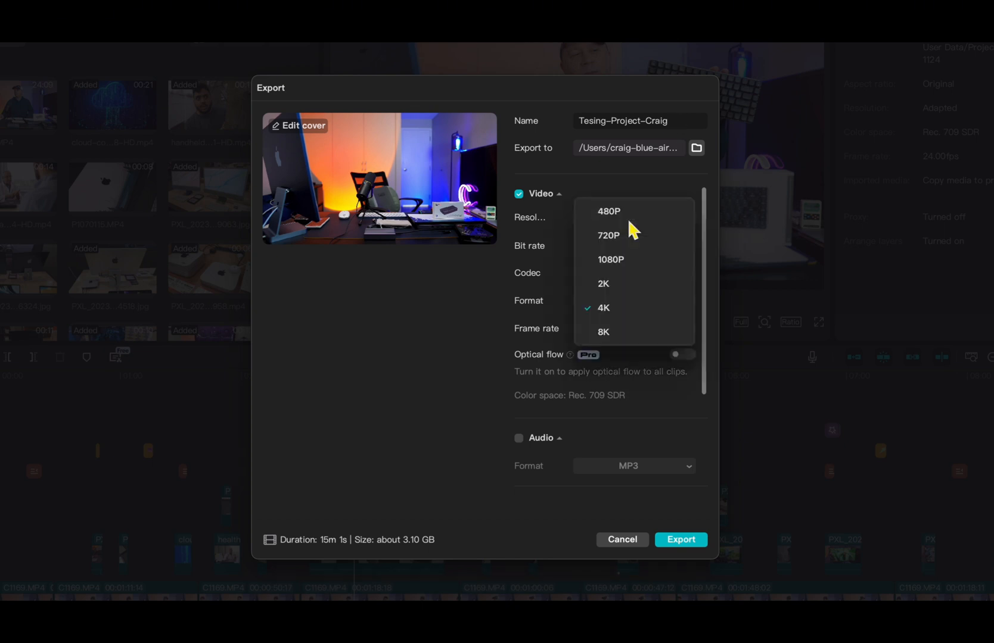
click(603, 308)
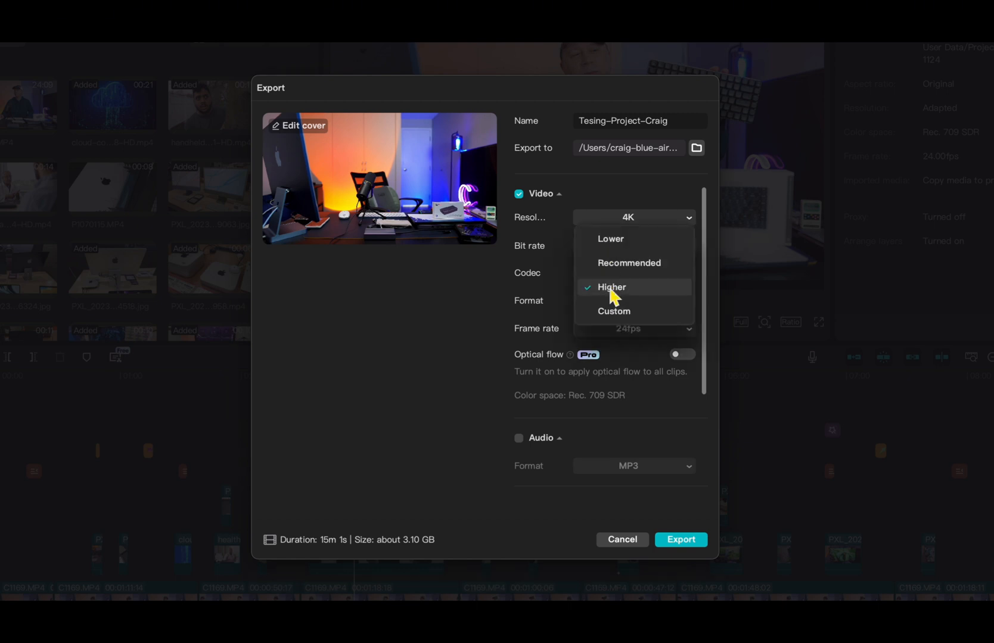
click(610, 287)
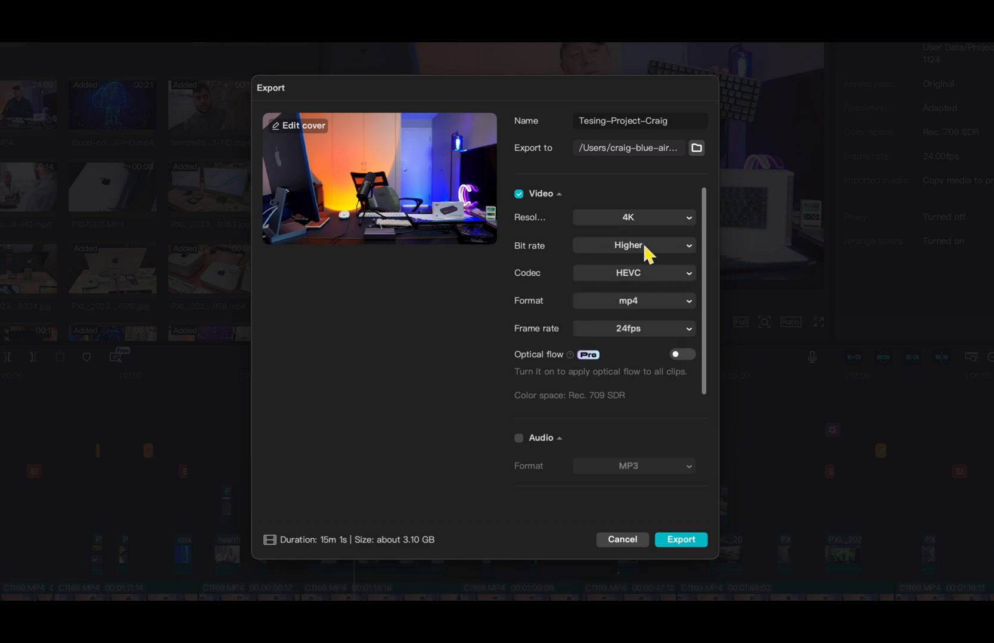
mouse_move(650, 293)
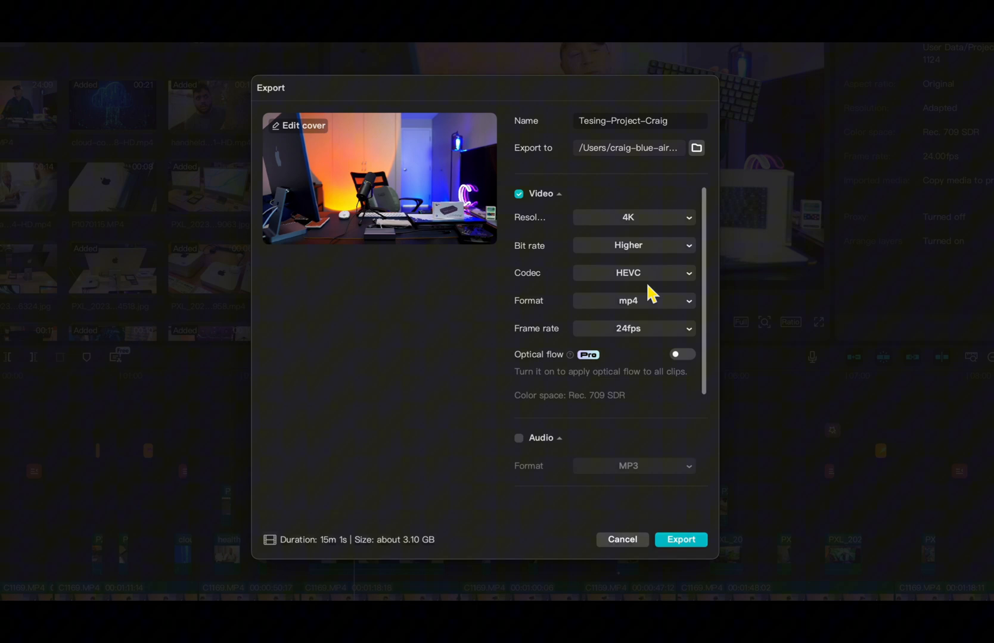
mouse_move(647, 311)
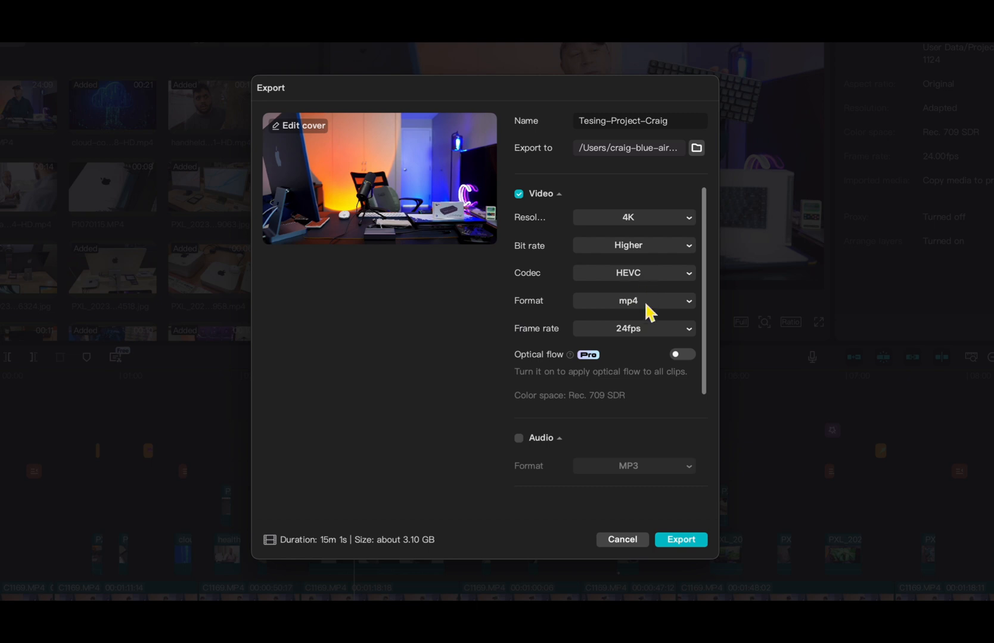
mouse_move(652, 339)
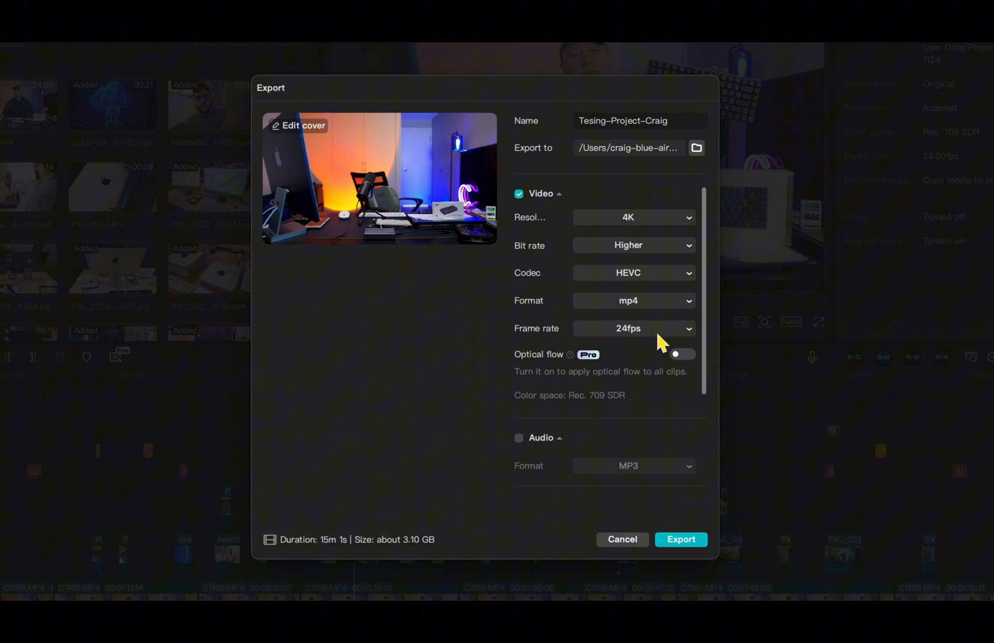
mouse_move(434, 564)
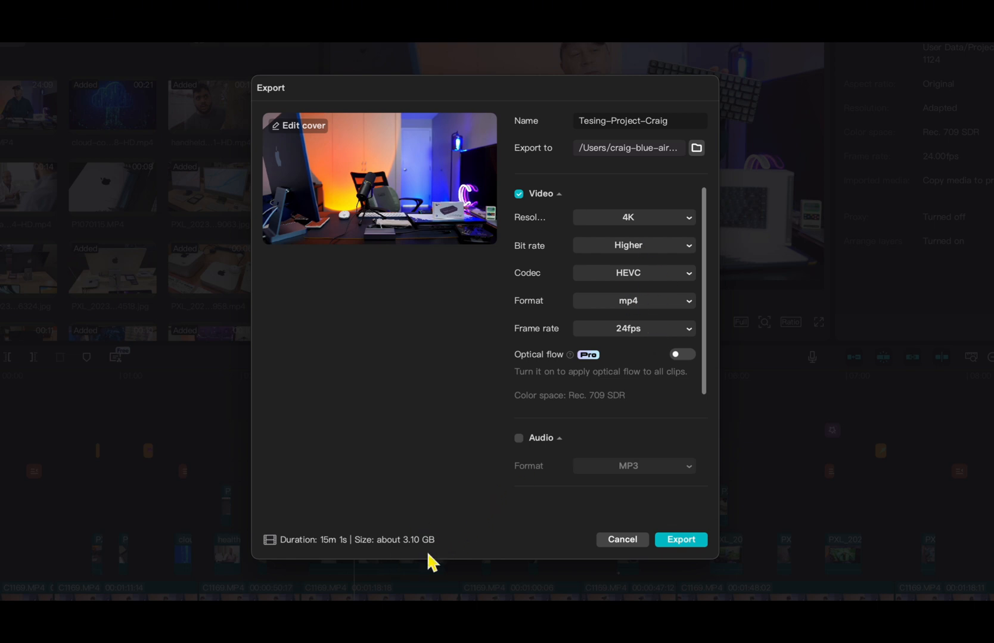
mouse_move(332, 565)
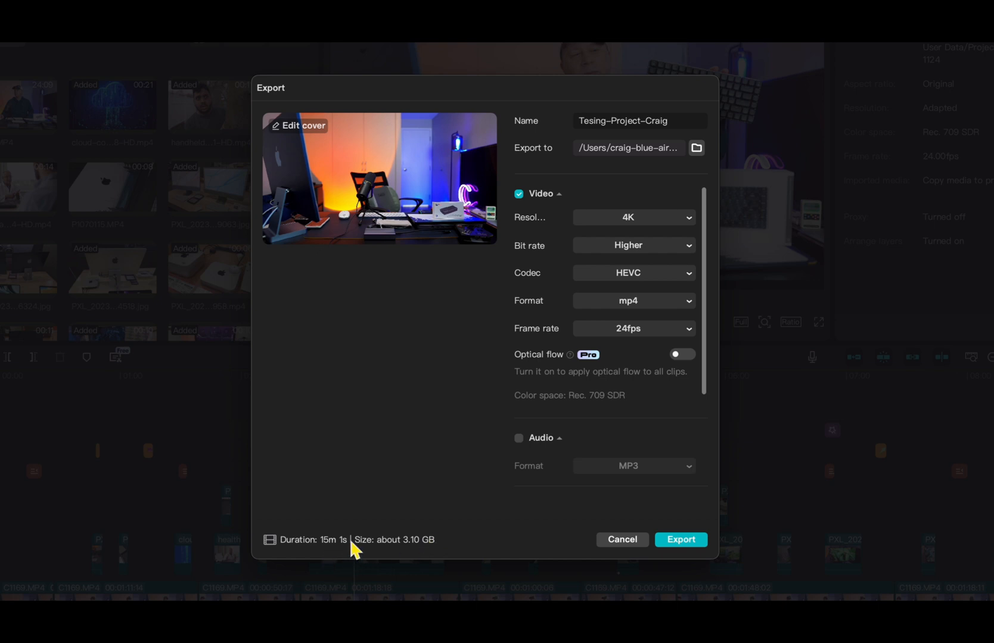
mouse_move(335, 552)
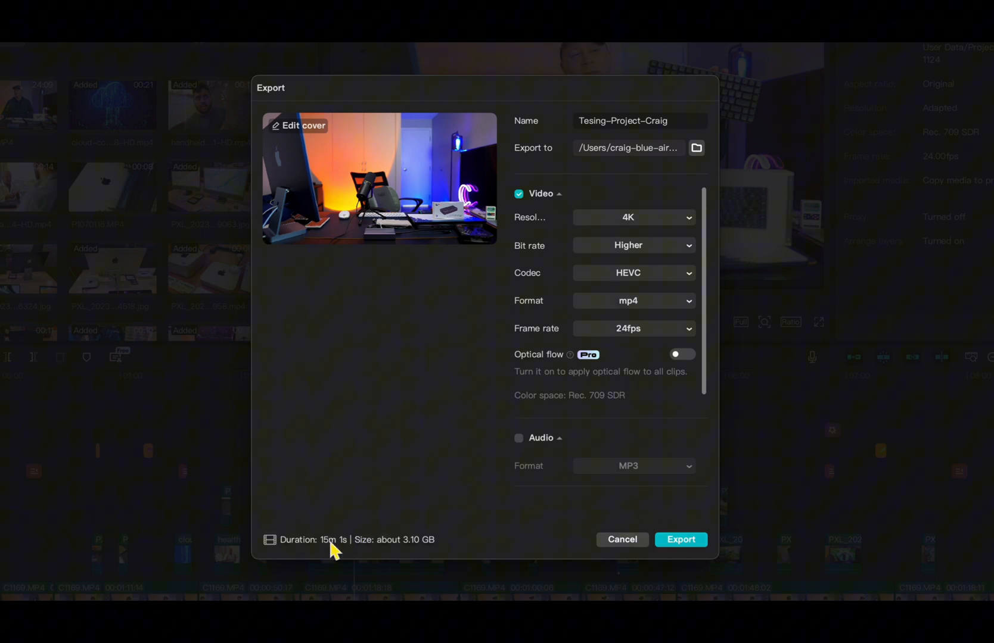
mouse_move(404, 449)
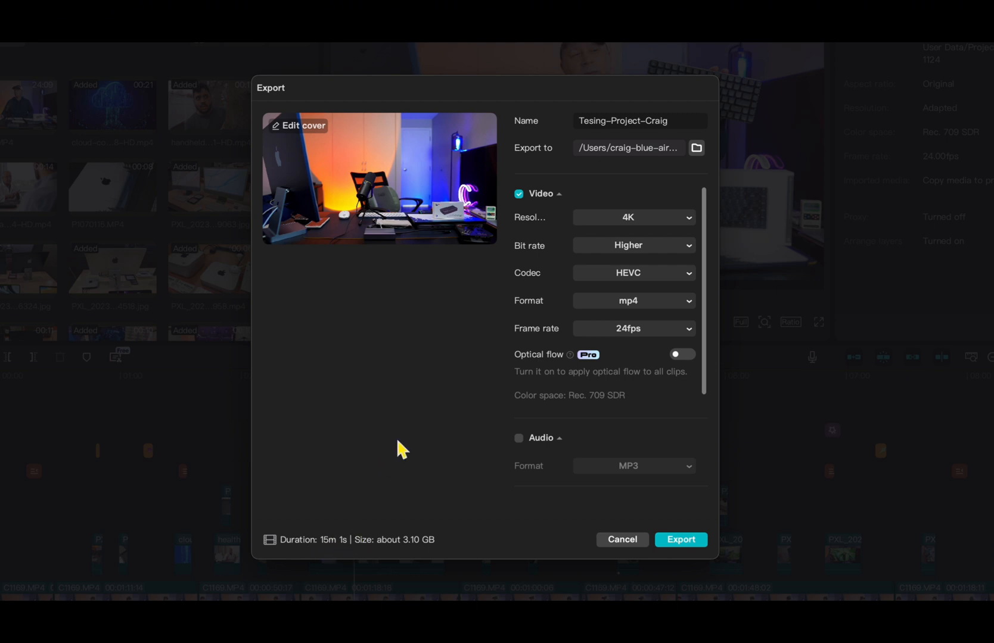
mouse_move(440, 394)
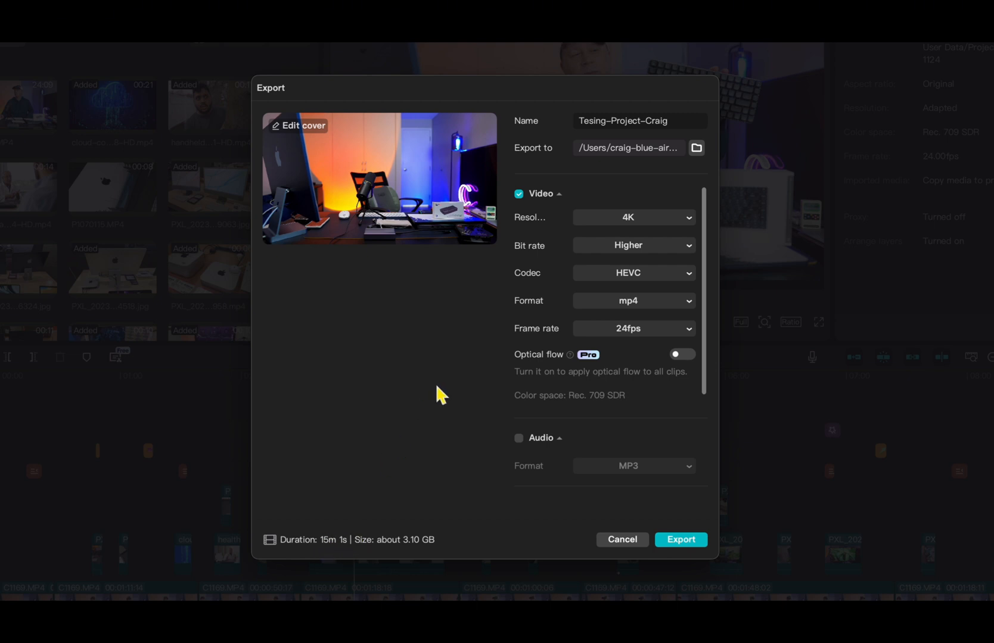
mouse_move(557, 368)
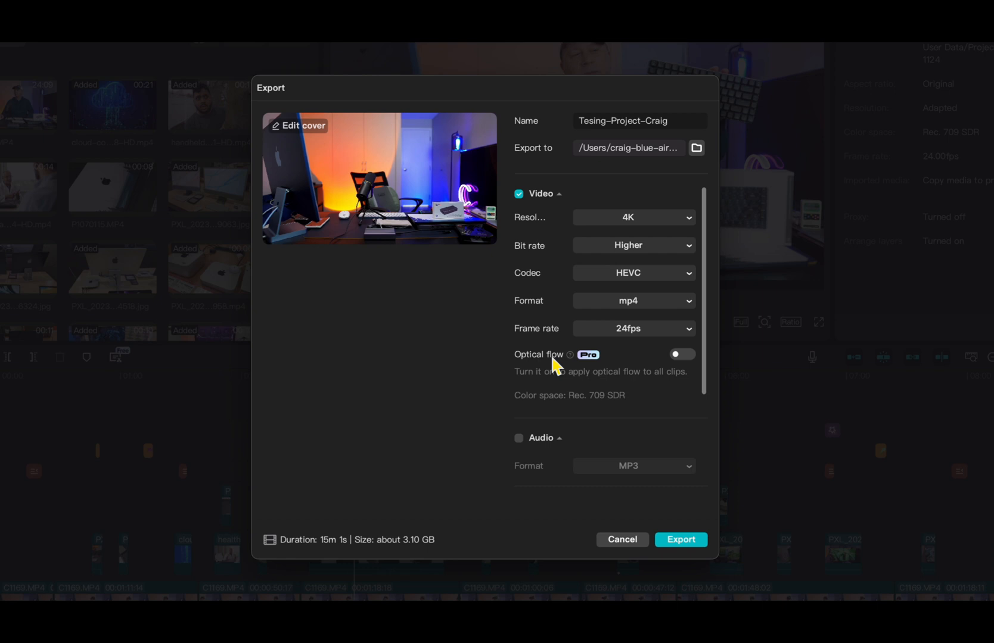
mouse_move(697, 413)
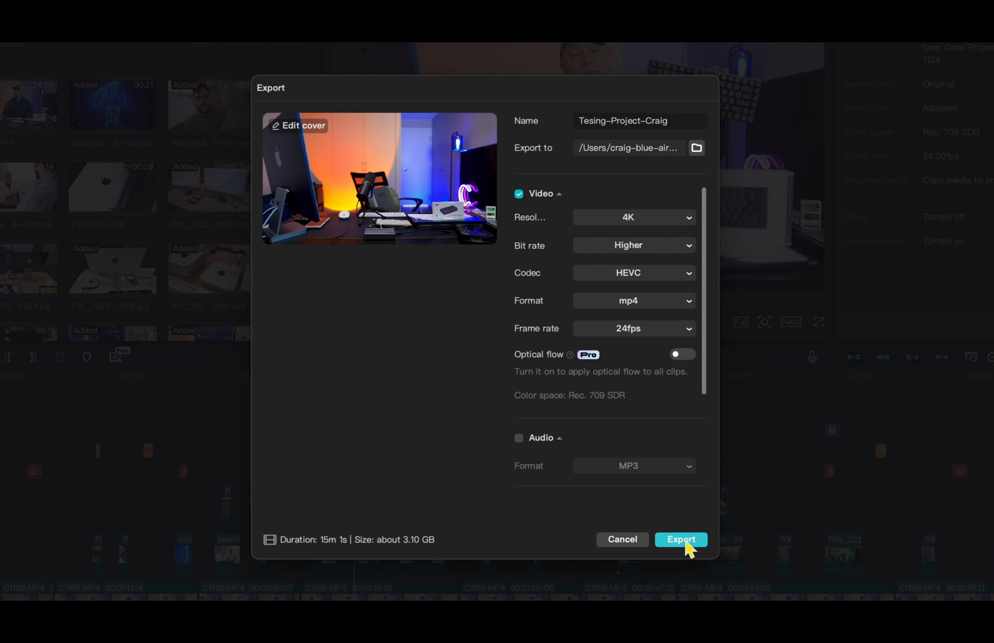
click(680, 539)
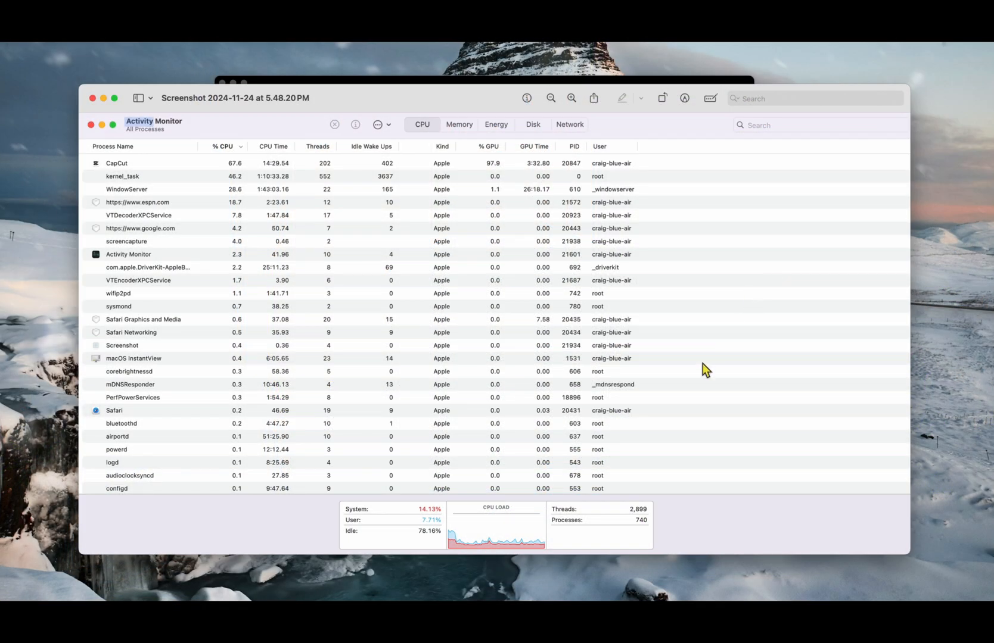
mouse_move(621, 320)
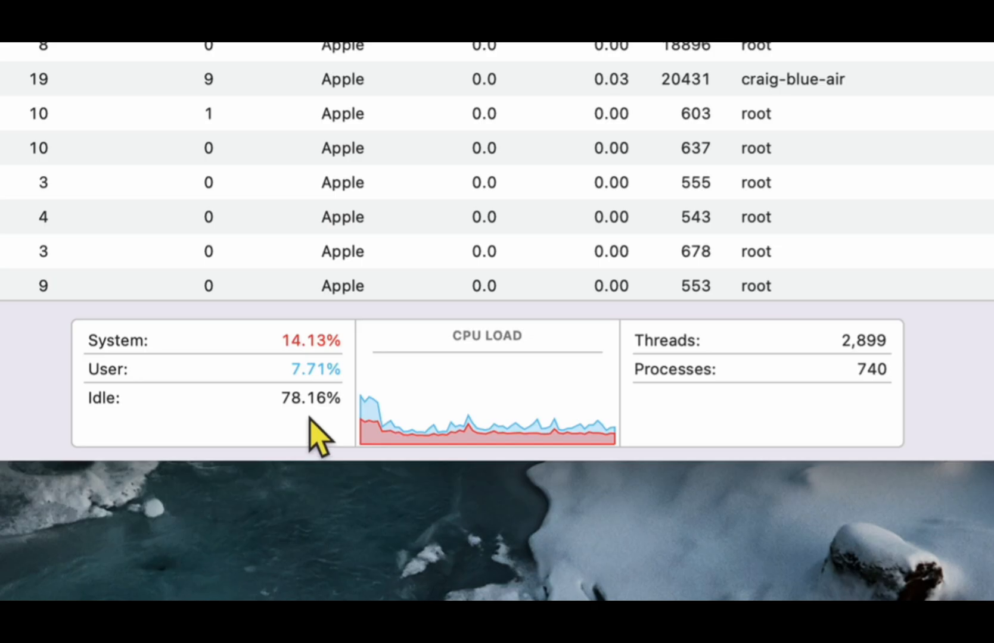
mouse_move(341, 432)
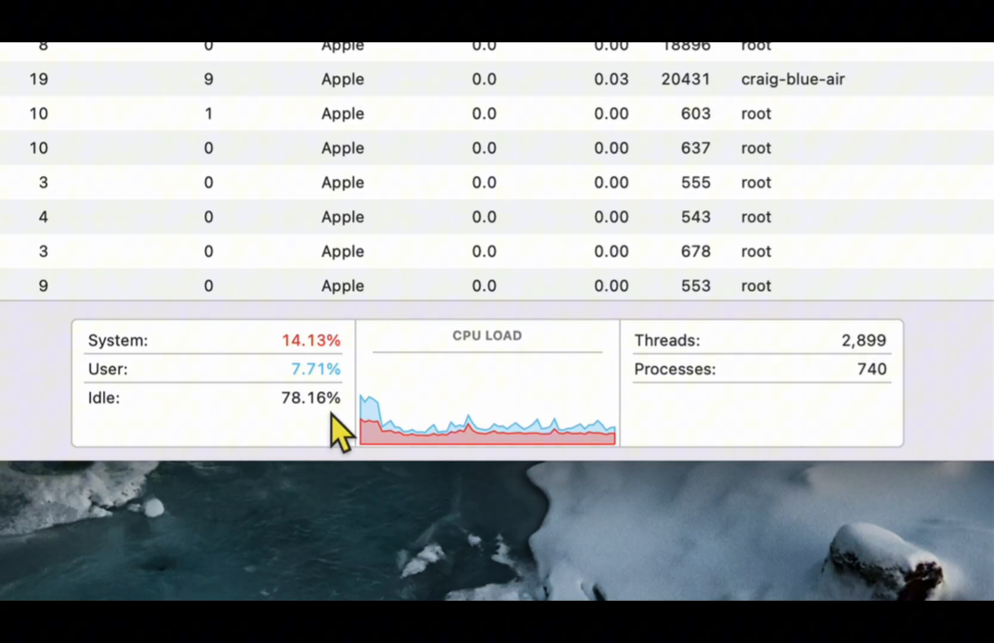
mouse_move(321, 440)
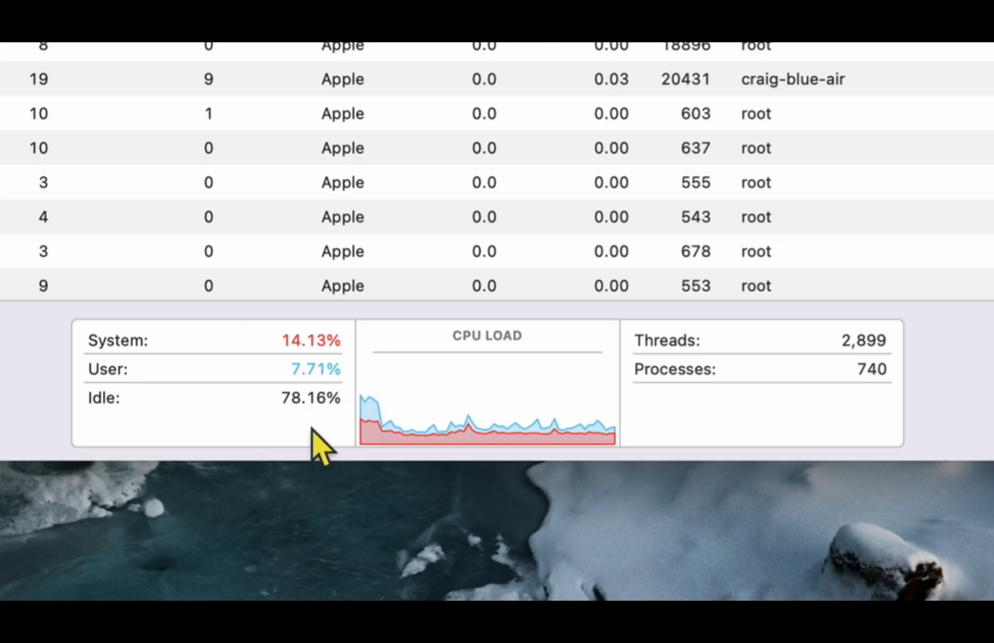
mouse_move(326, 419)
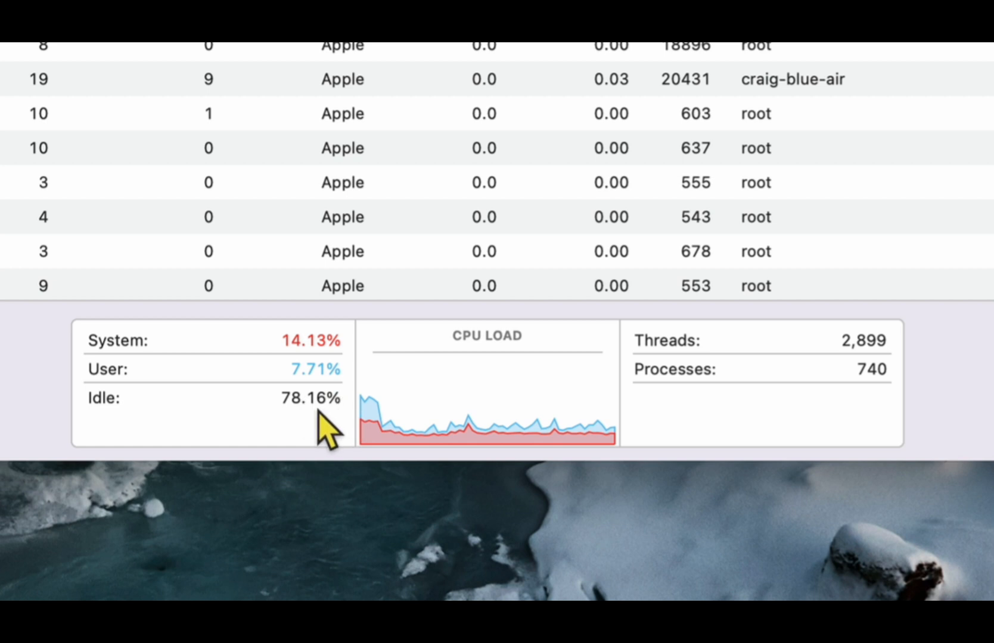
mouse_move(295, 419)
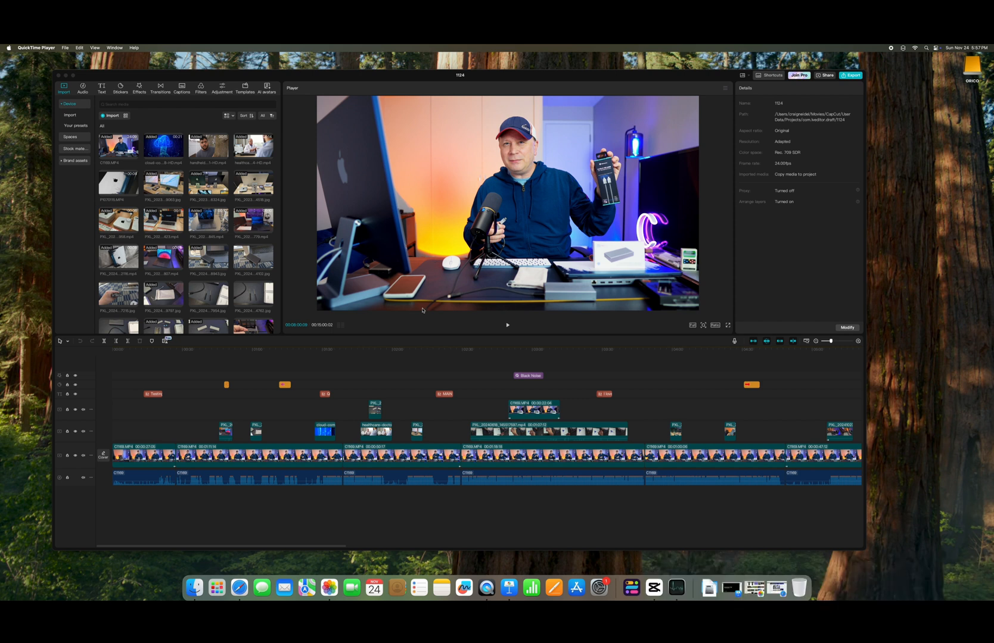
mouse_move(453, 247)
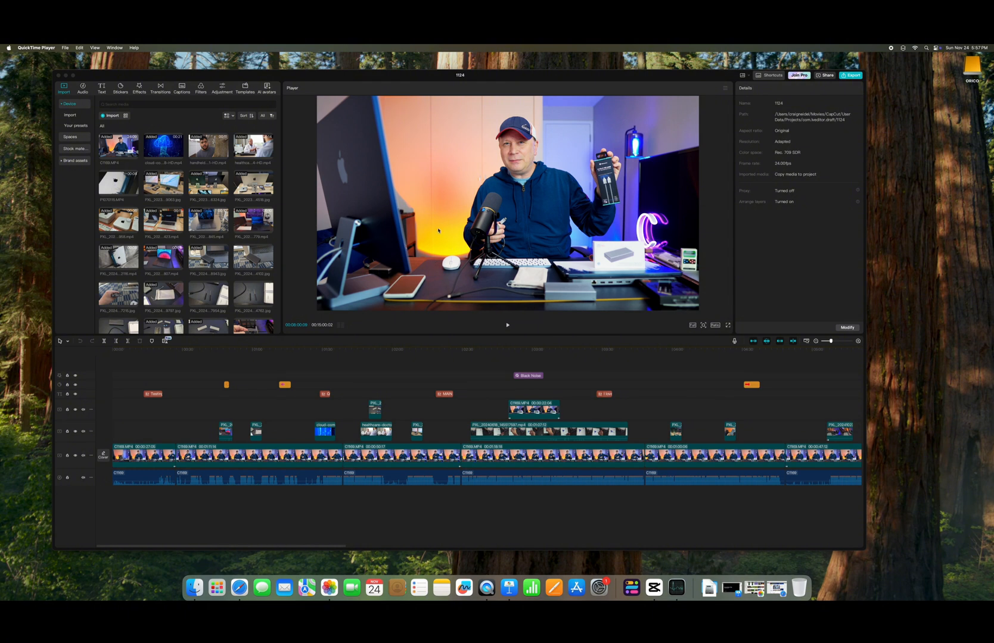
mouse_move(443, 231)
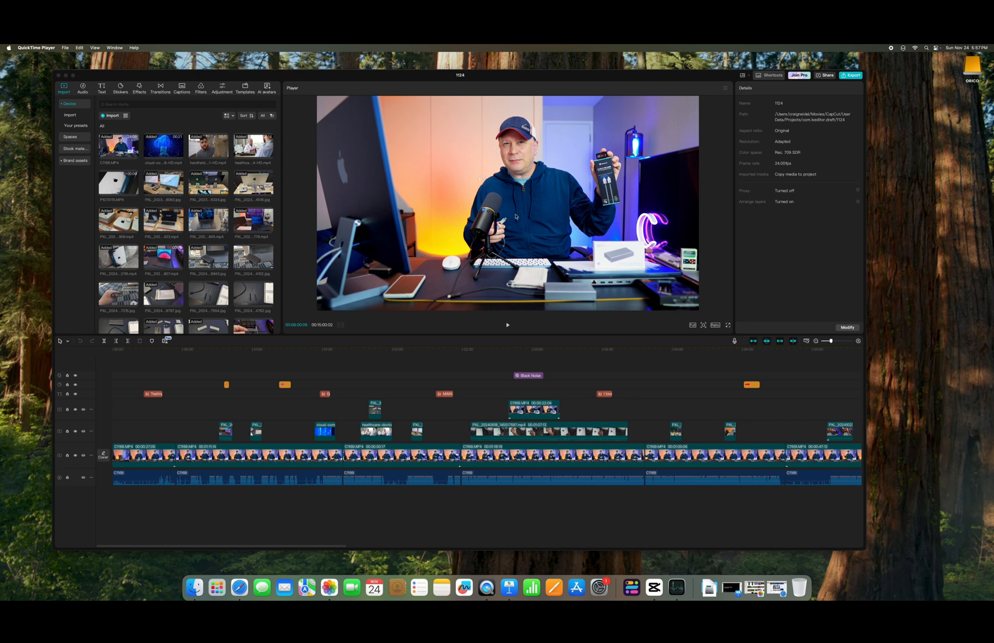
mouse_move(408, 498)
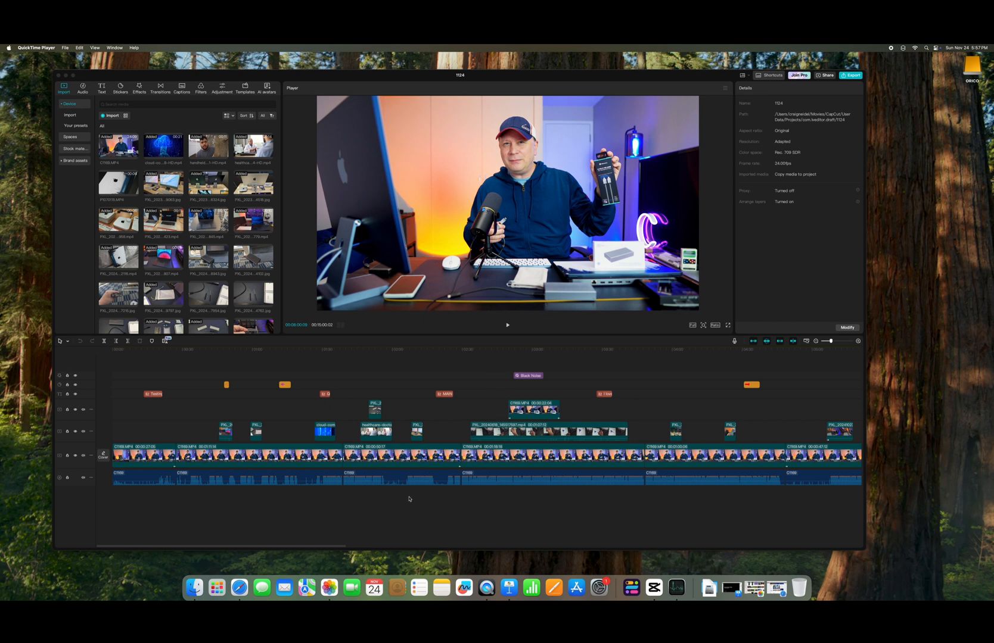
Step: Move the CapCut playhead to a moment near two minutes
click(409, 349)
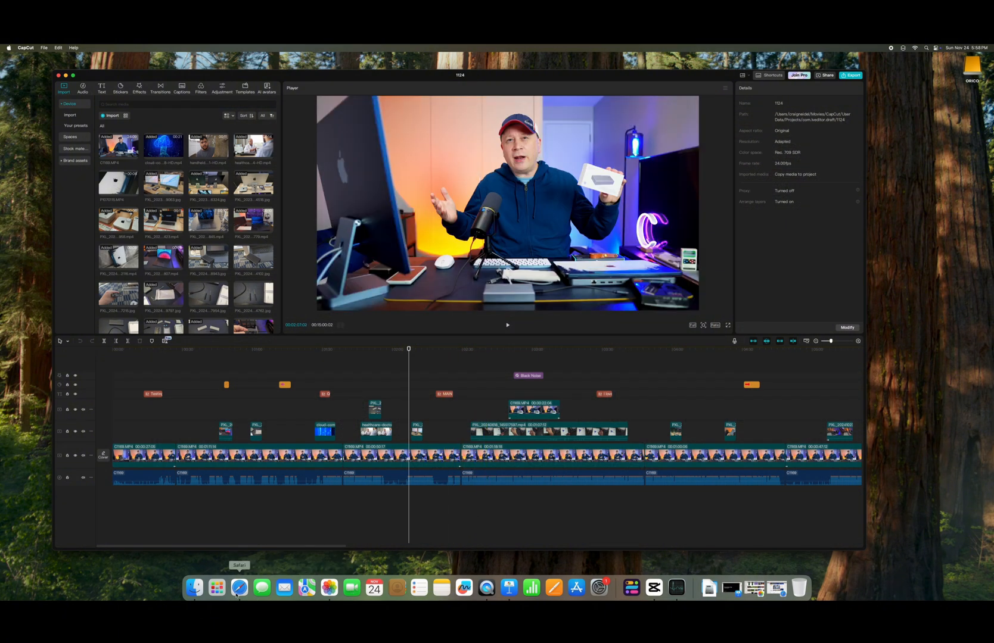
Step: Bring Safari forward and flip through the MacRumors, 9to5Mac and Wikipedia tabs
click(239, 588)
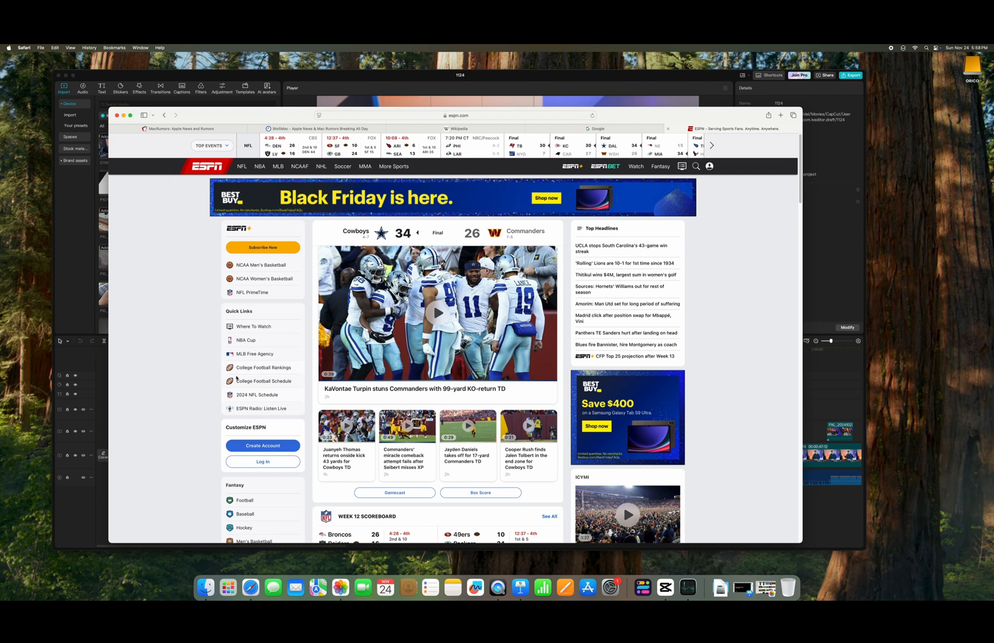
click(177, 129)
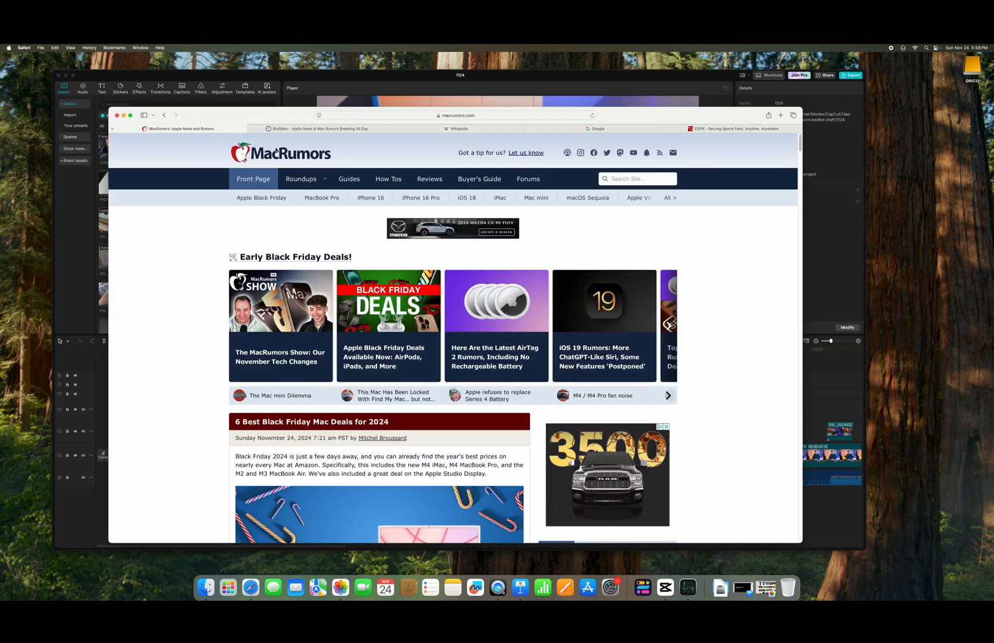
click(320, 129)
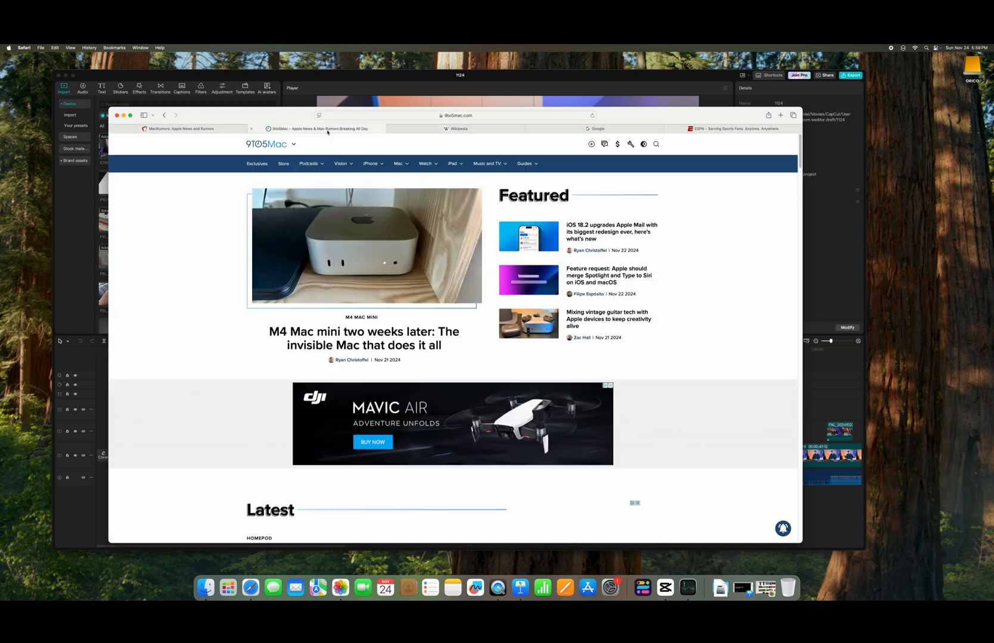
click(457, 129)
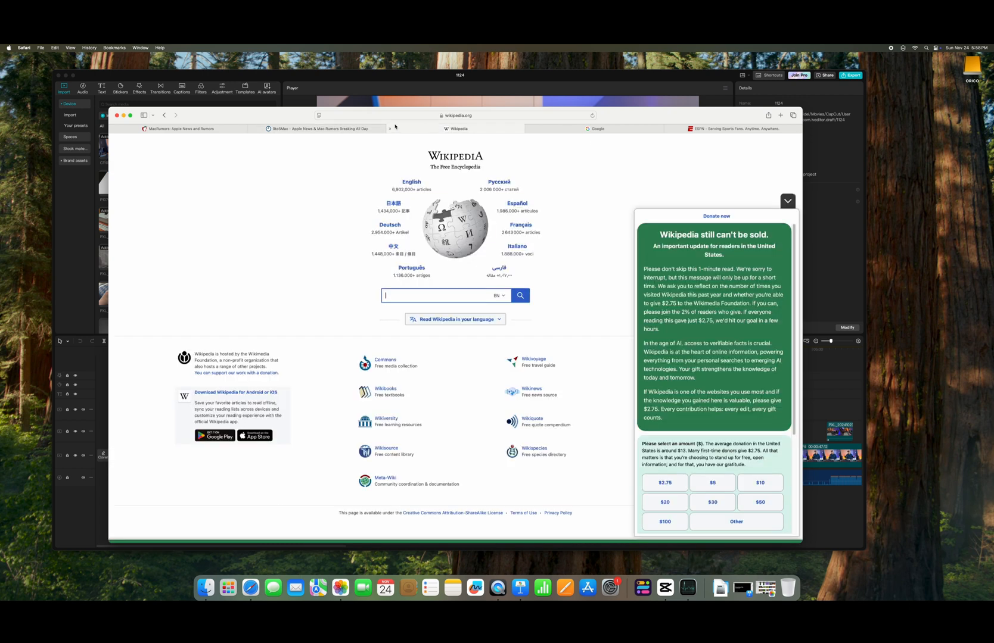
click(729, 129)
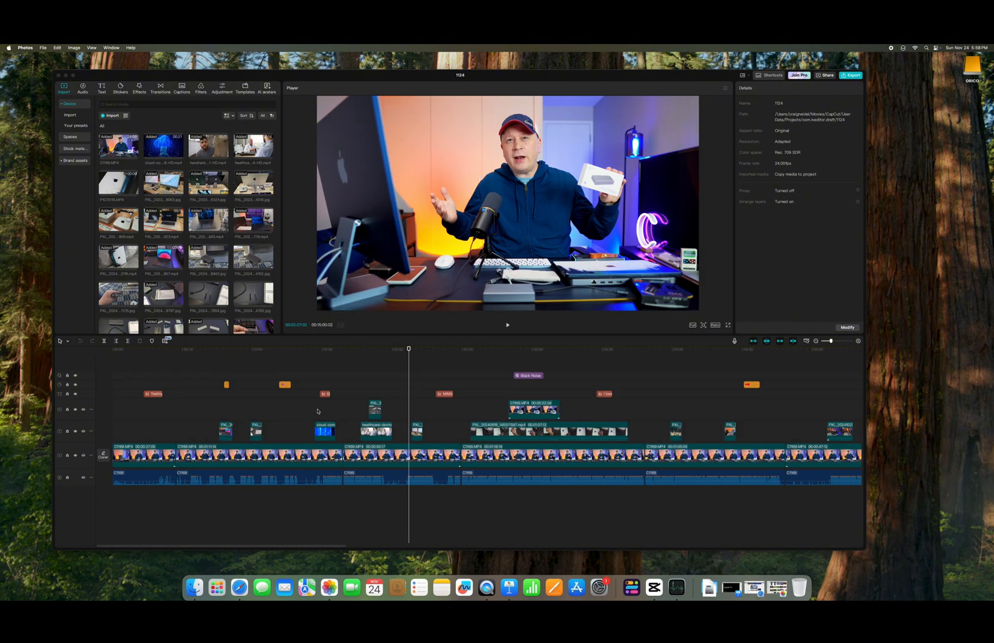
mouse_move(486, 588)
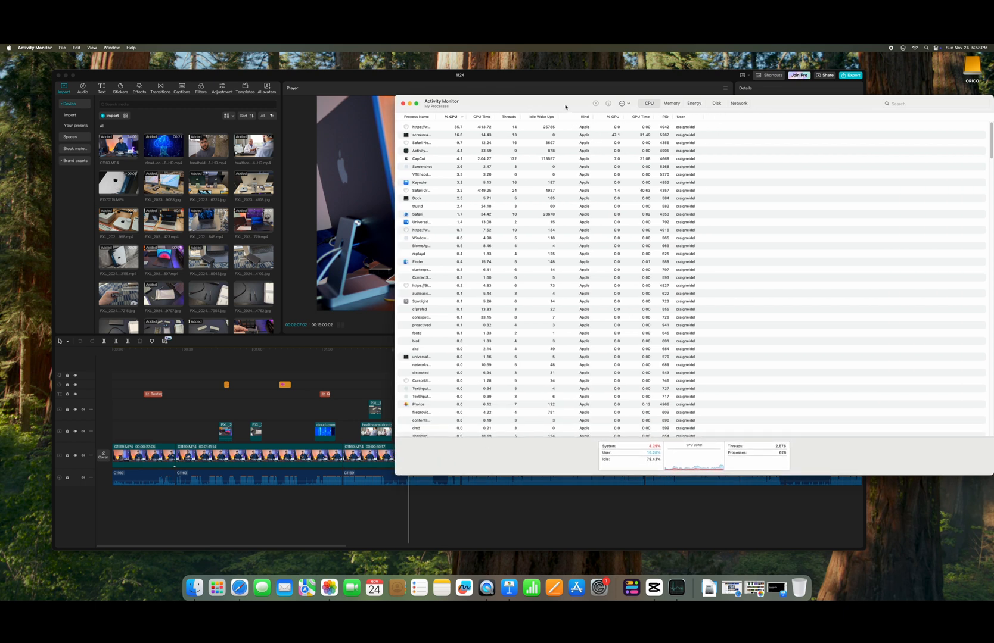
Step: Centre Activity Monitor, check per-process memory (CapCut ~3.93 GB), then hide it
drag(565, 103, 519, 115)
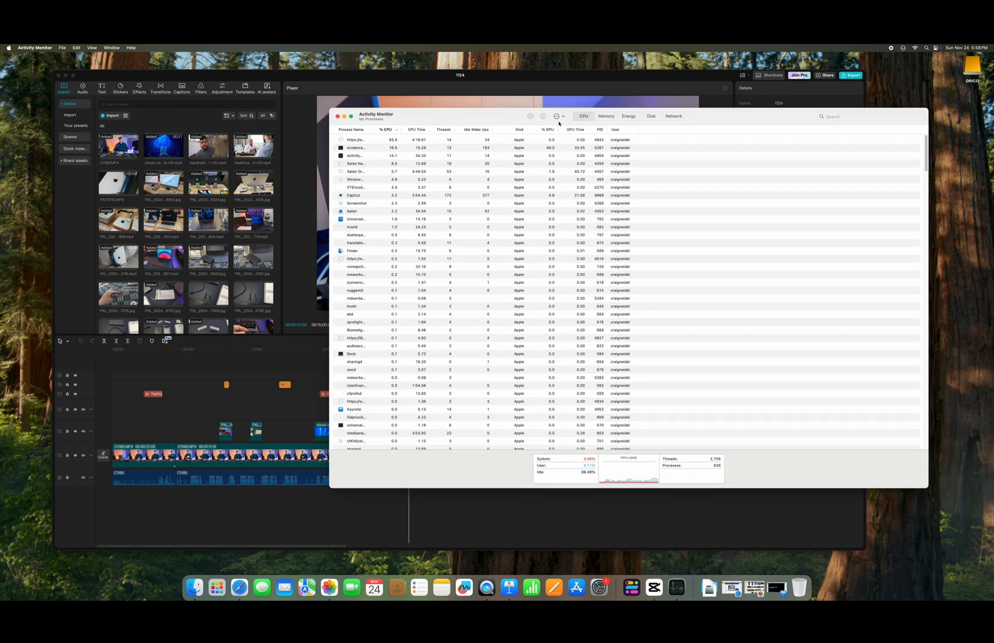
click(606, 116)
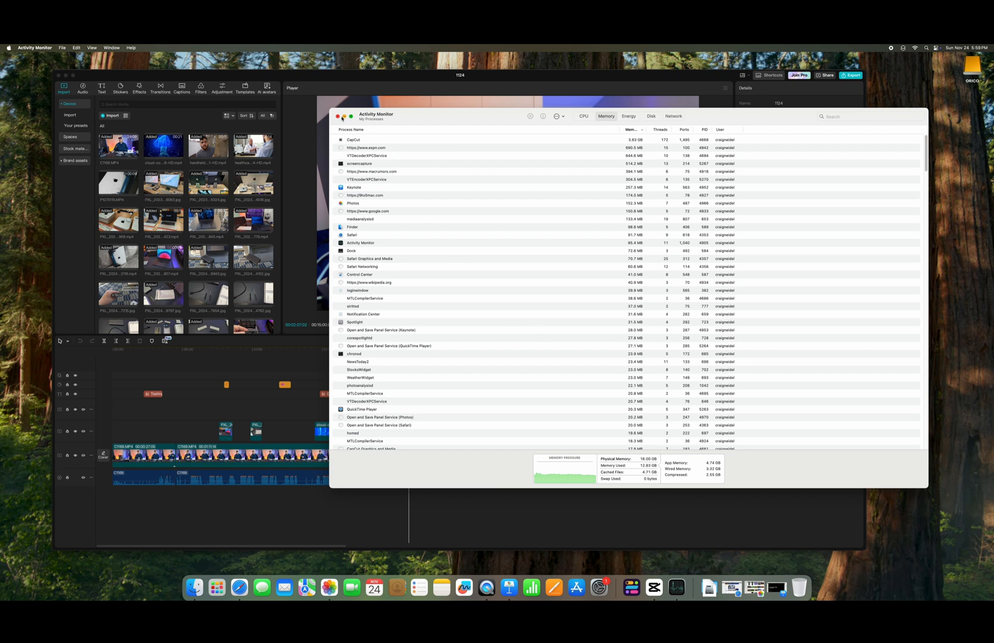
click(337, 117)
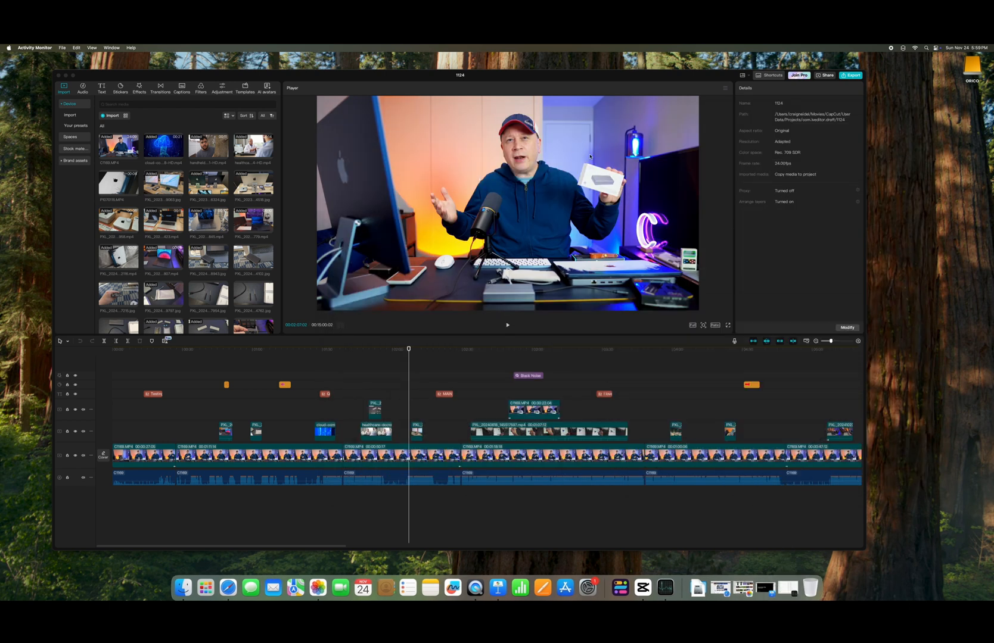
Step: Open CapCut's Export dialog for the 15-minute project
click(851, 76)
text(craig)
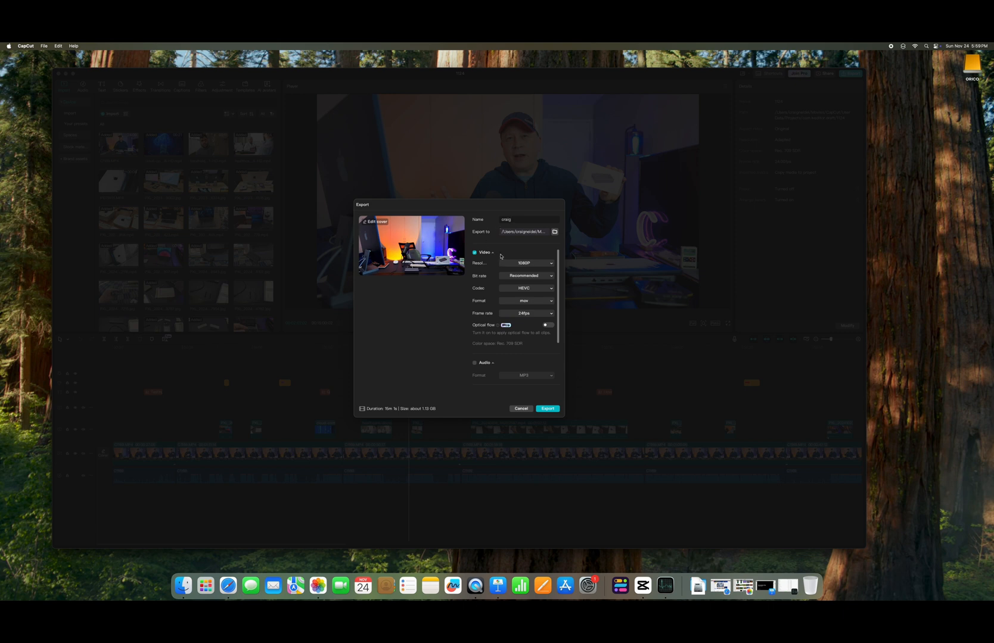
Step: Change the export to 4K resolution, mp4 format and Higher bit rate
click(528, 263)
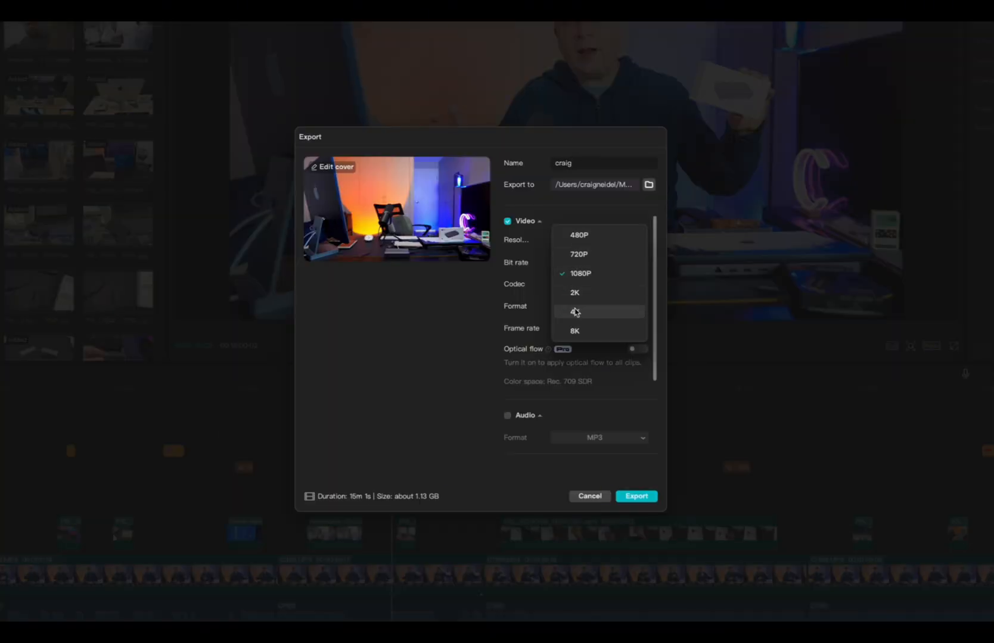
click(574, 312)
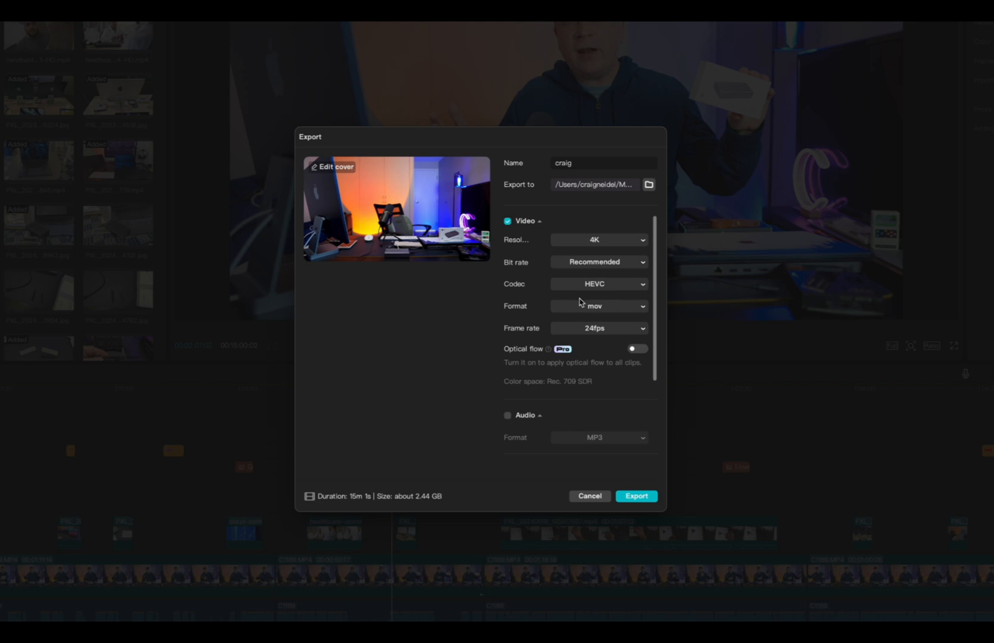
click(597, 307)
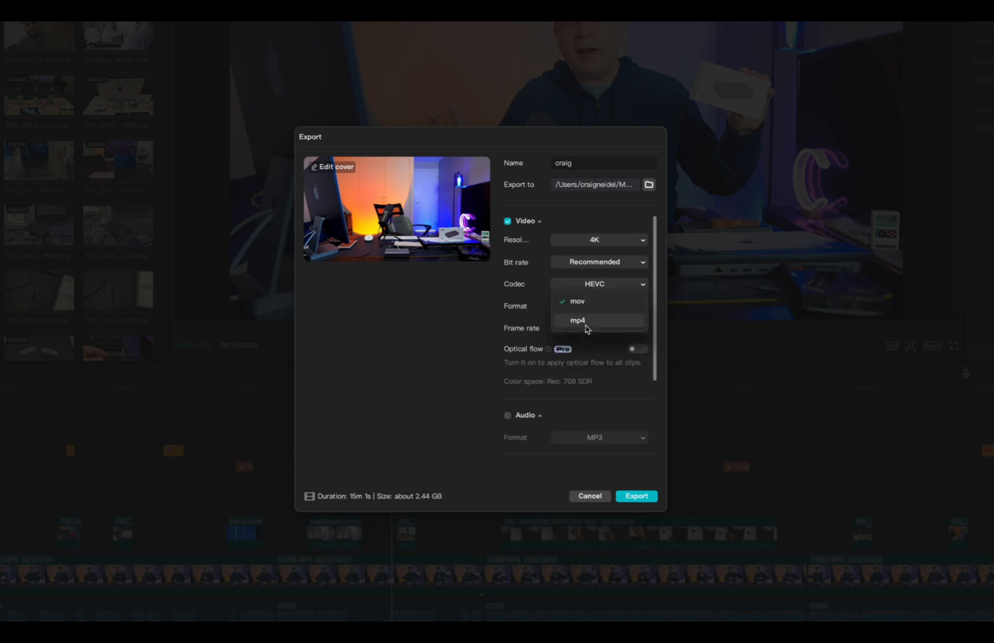
click(576, 320)
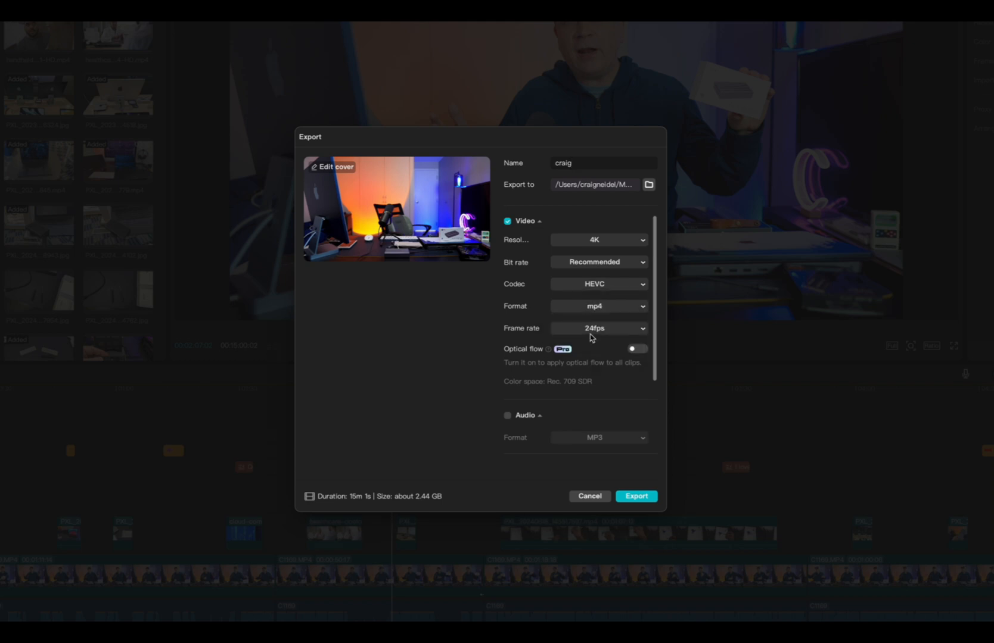
mouse_move(594, 337)
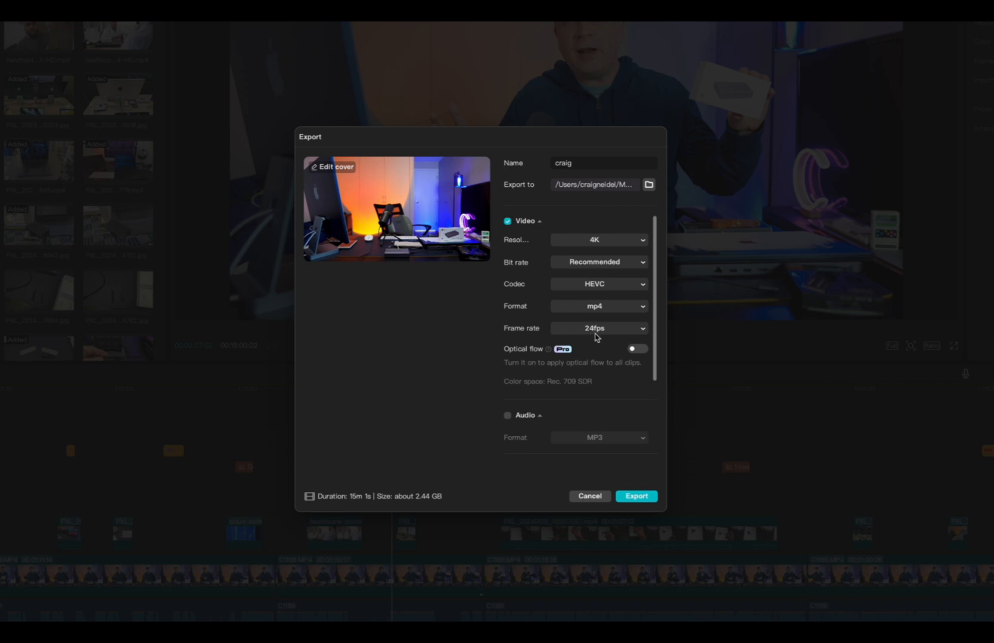
mouse_move(584, 321)
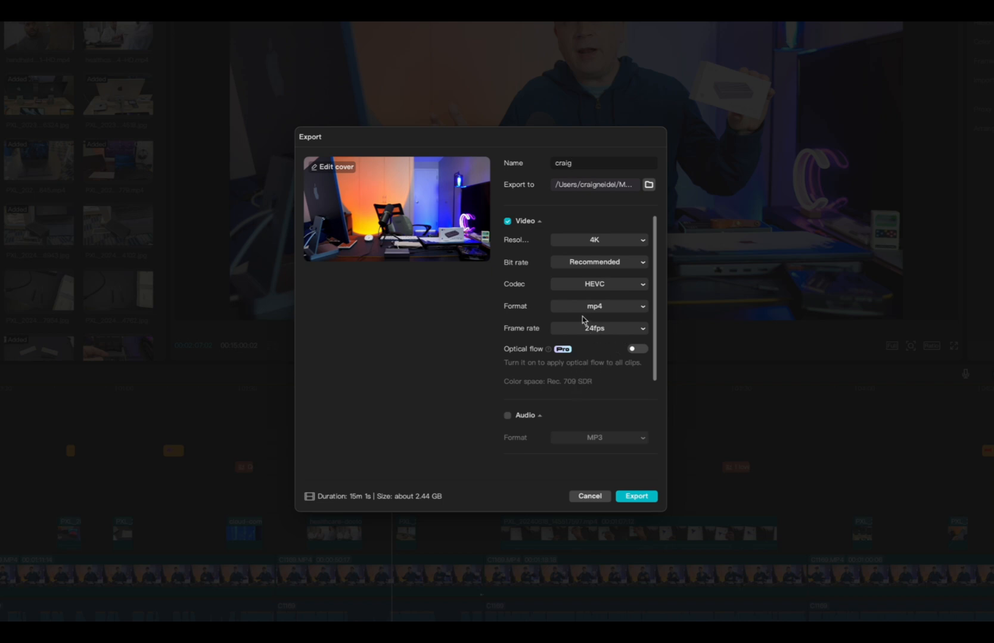
click(598, 239)
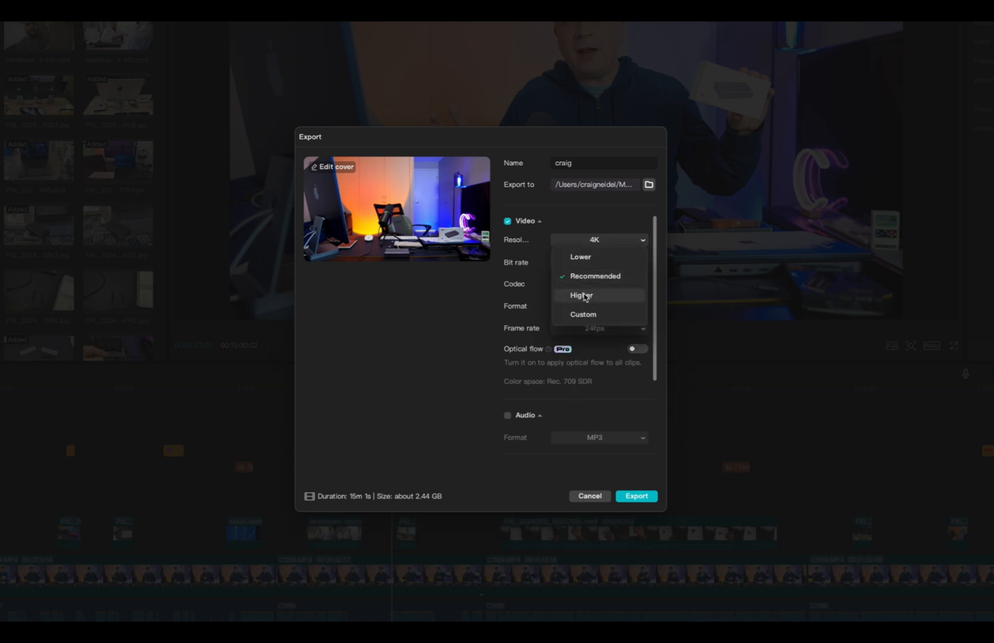
click(581, 295)
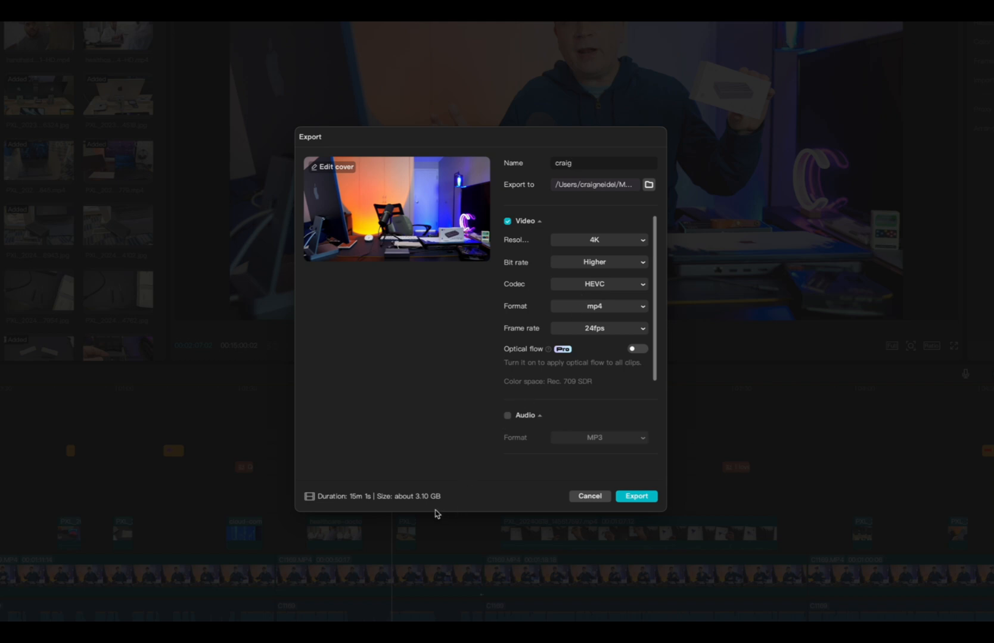
mouse_move(357, 508)
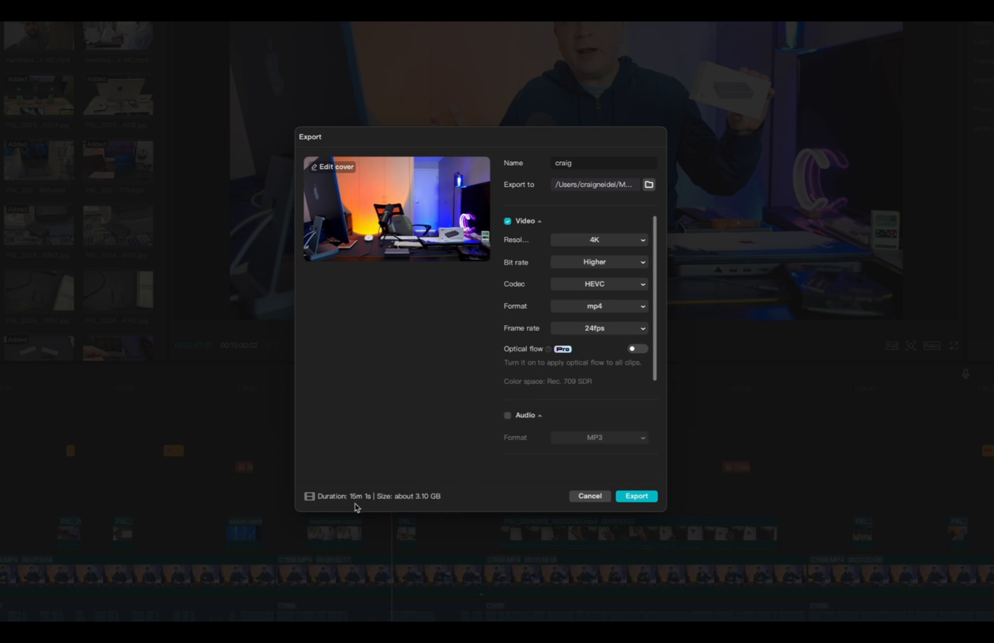
mouse_move(365, 505)
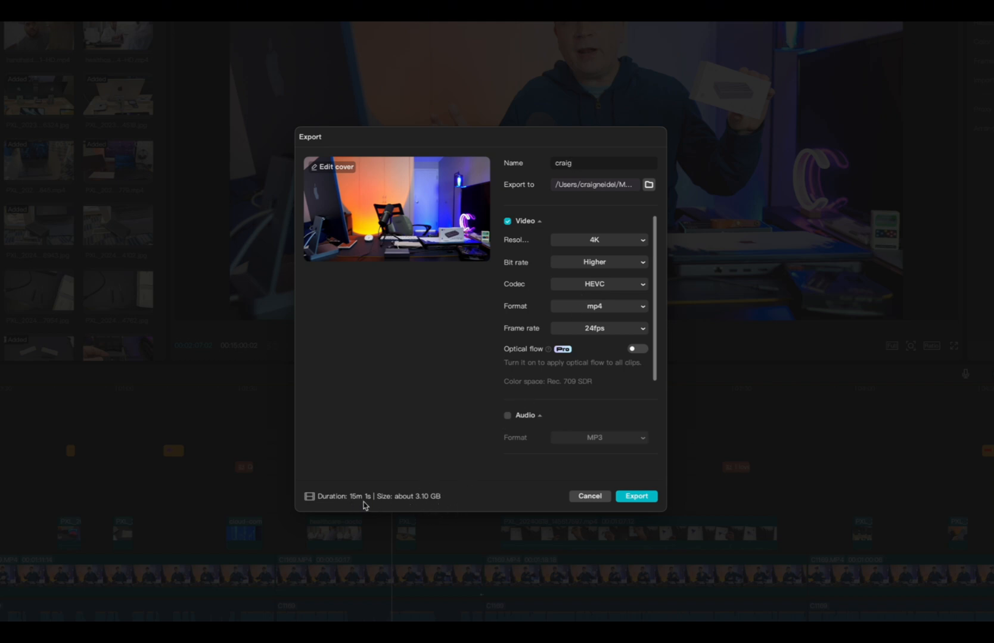
mouse_move(559, 466)
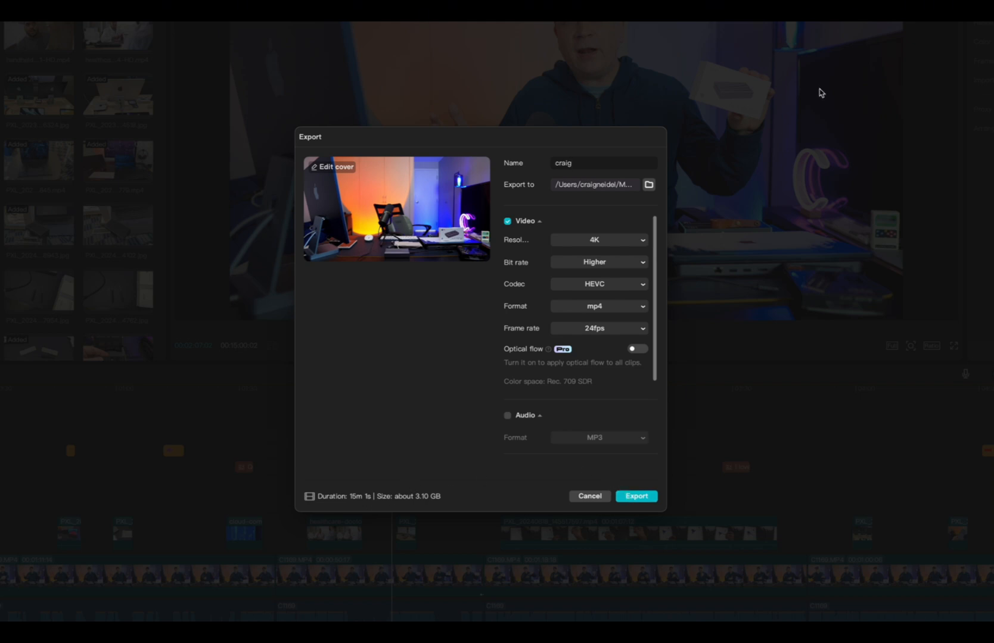
mouse_move(697, 490)
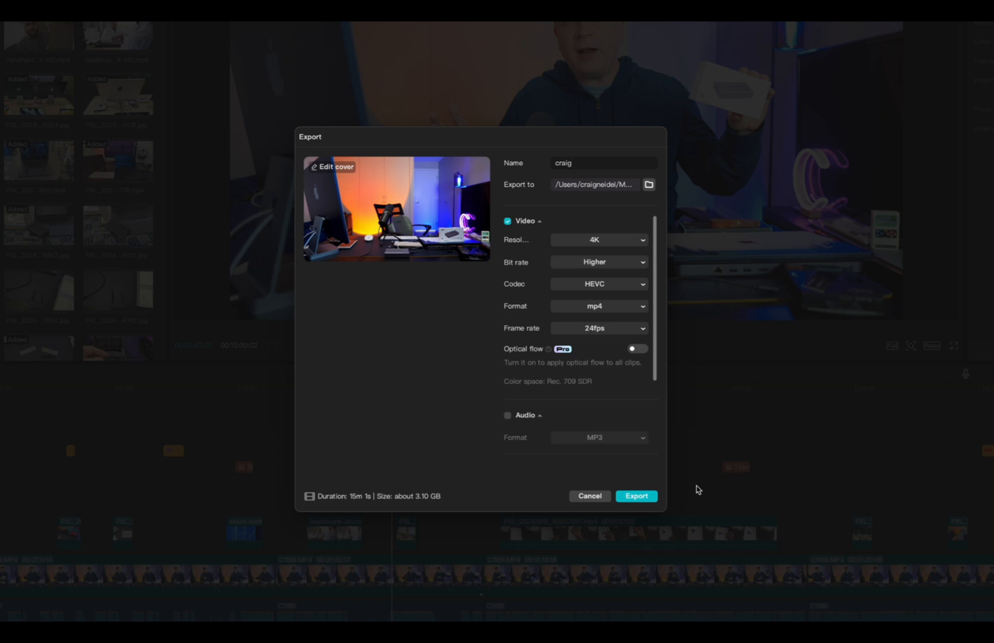
mouse_move(817, 169)
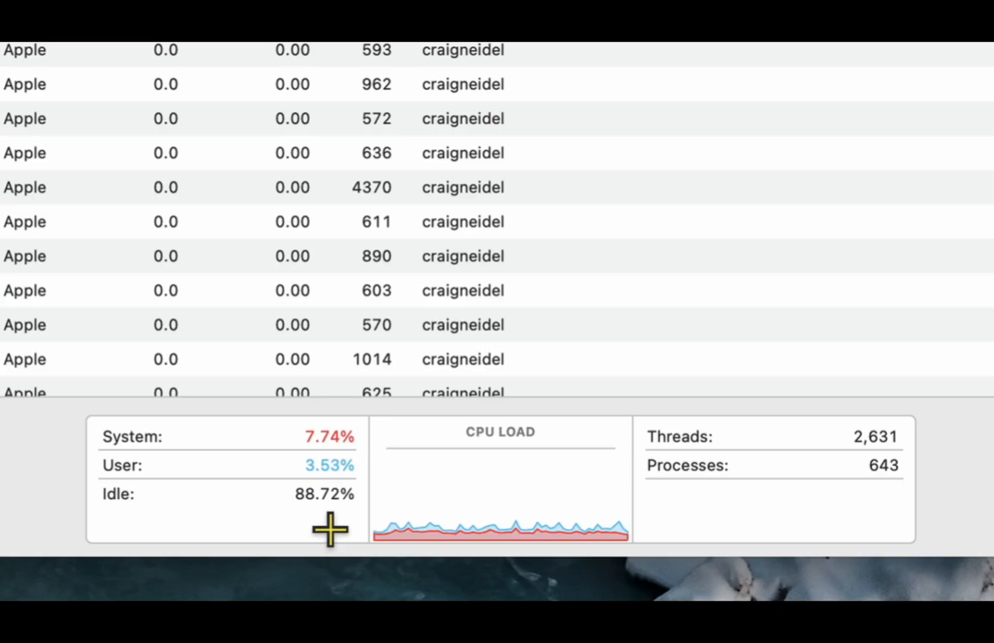
mouse_move(344, 520)
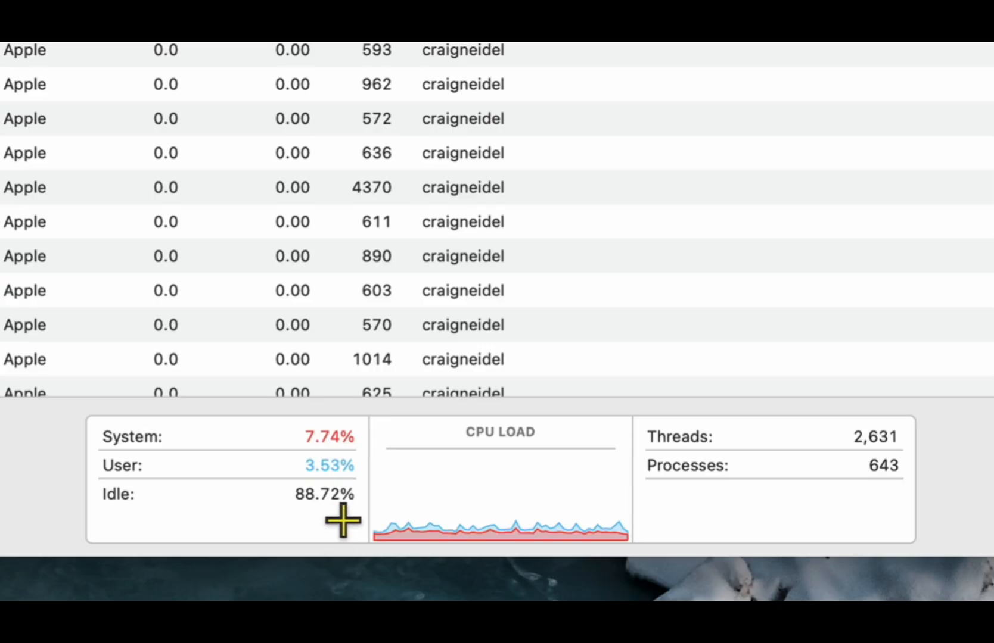
mouse_move(349, 526)
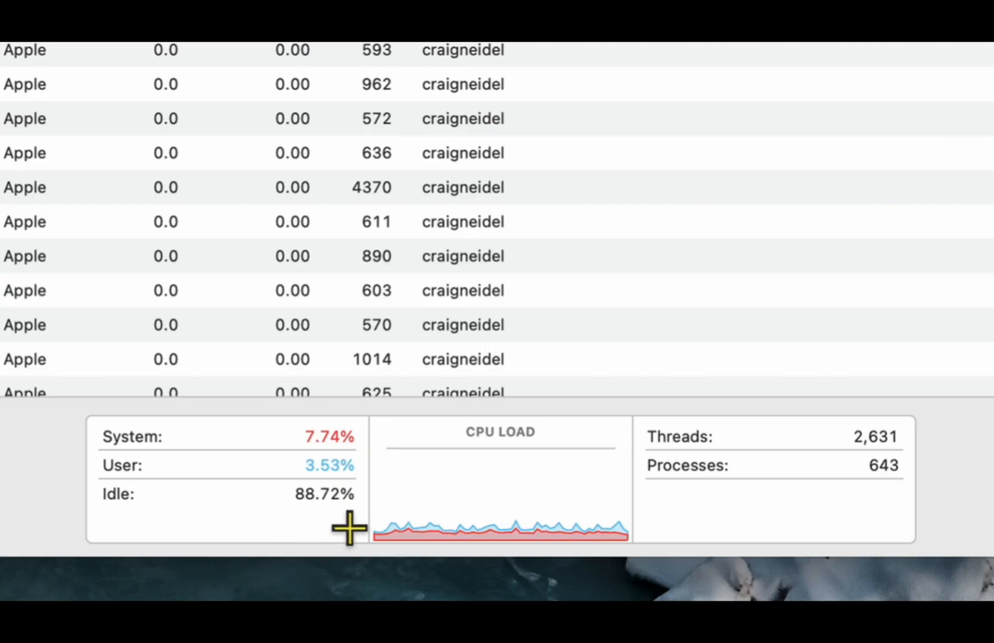